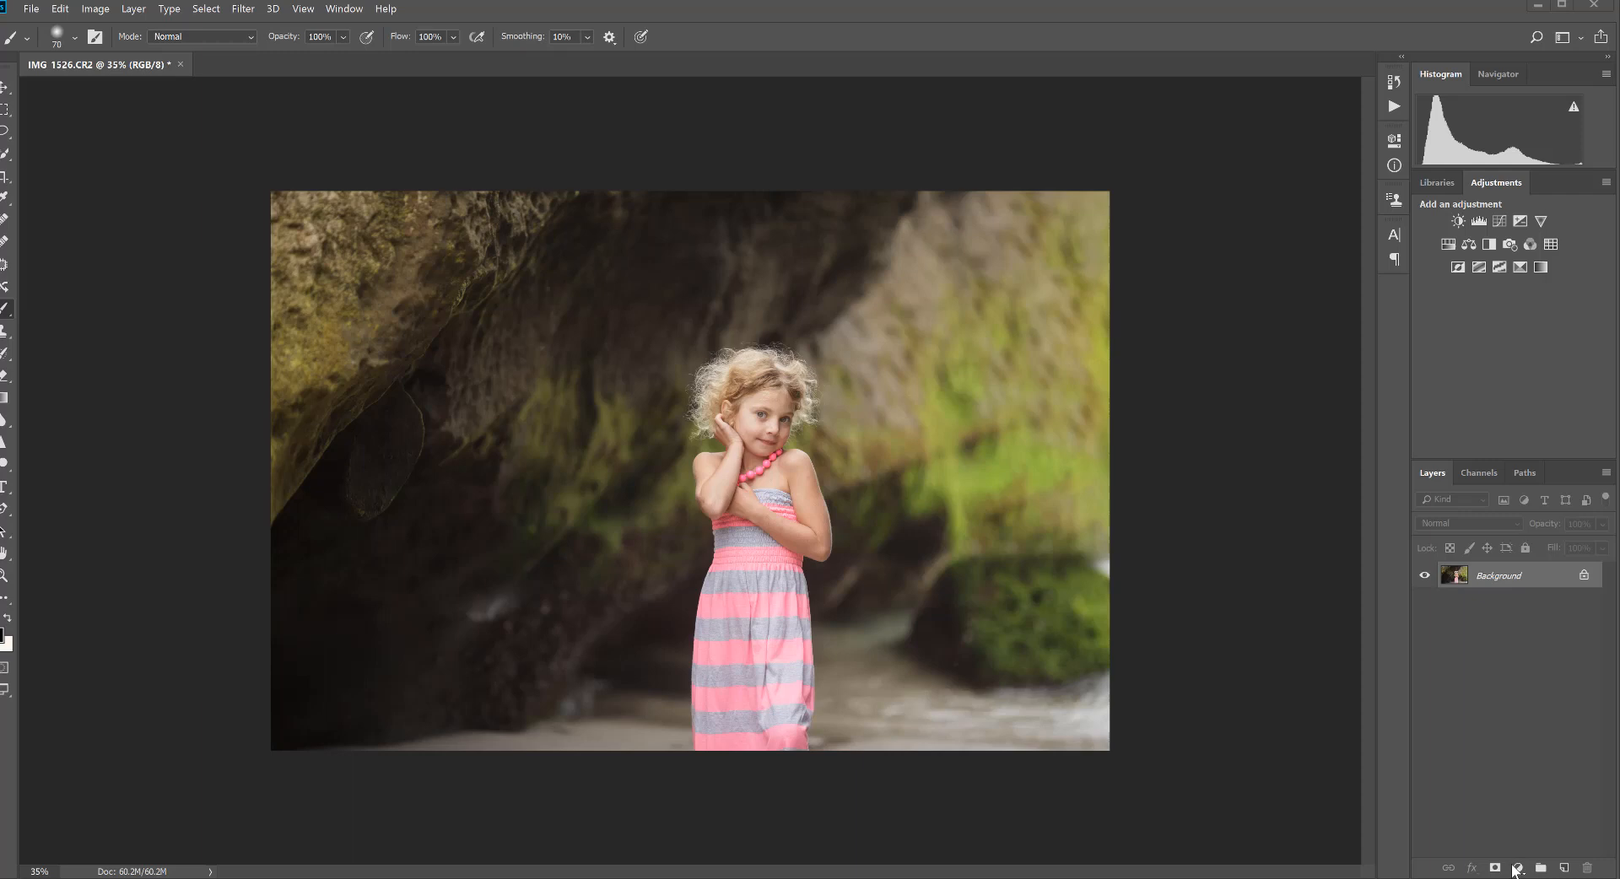
# Step: Add a Curves adjustment layer and raise its RGB midpoint to brighten the photo
pyautogui.click(1519, 868)
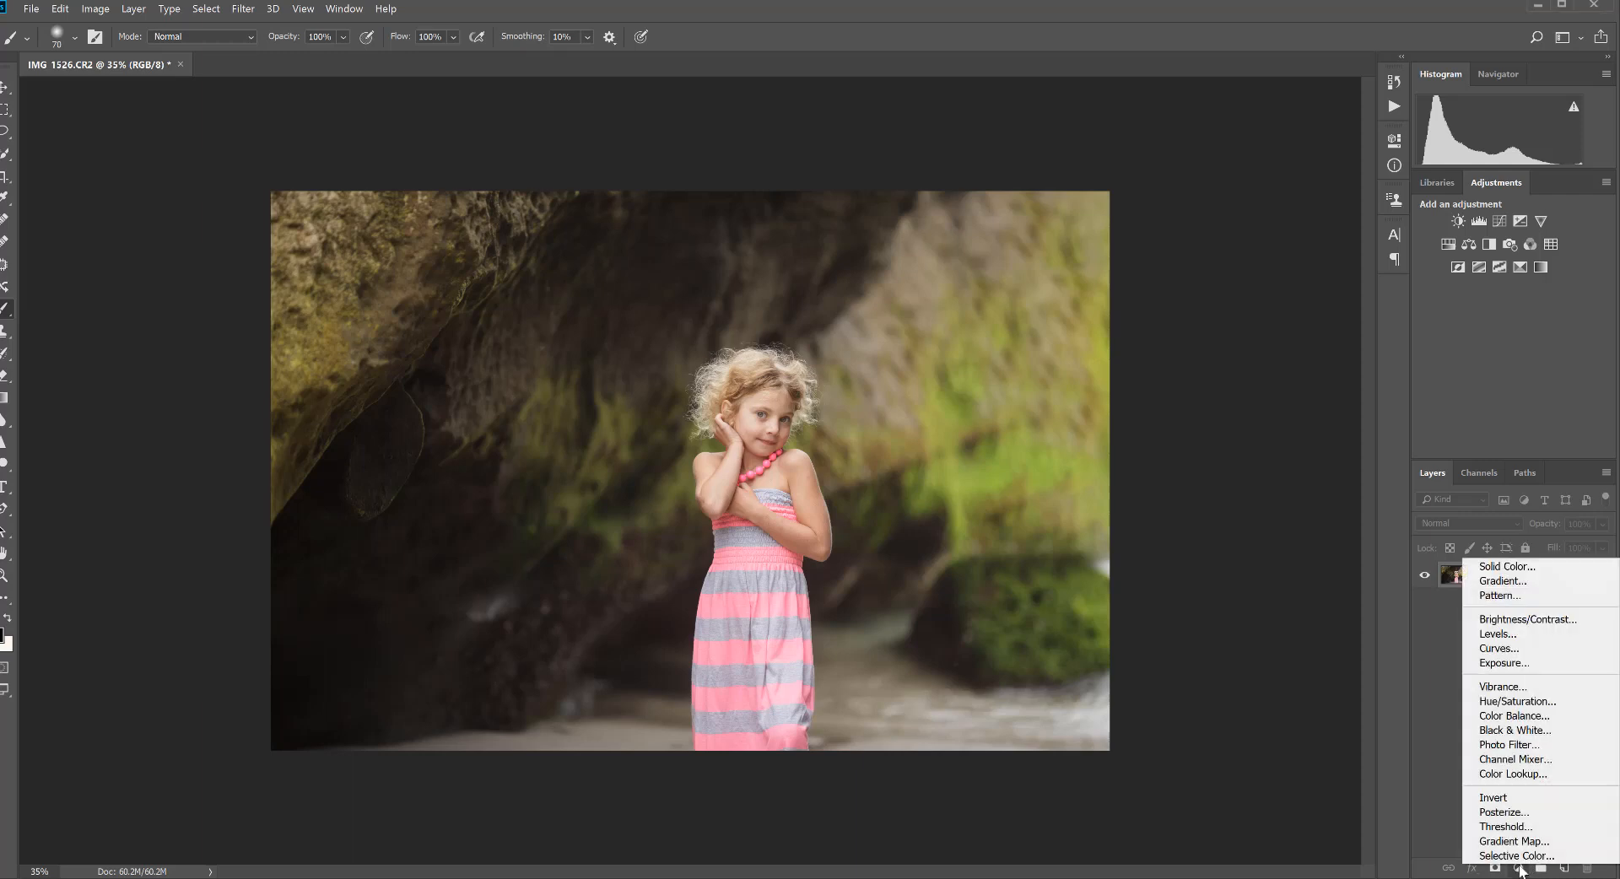
pyautogui.click(1497, 648)
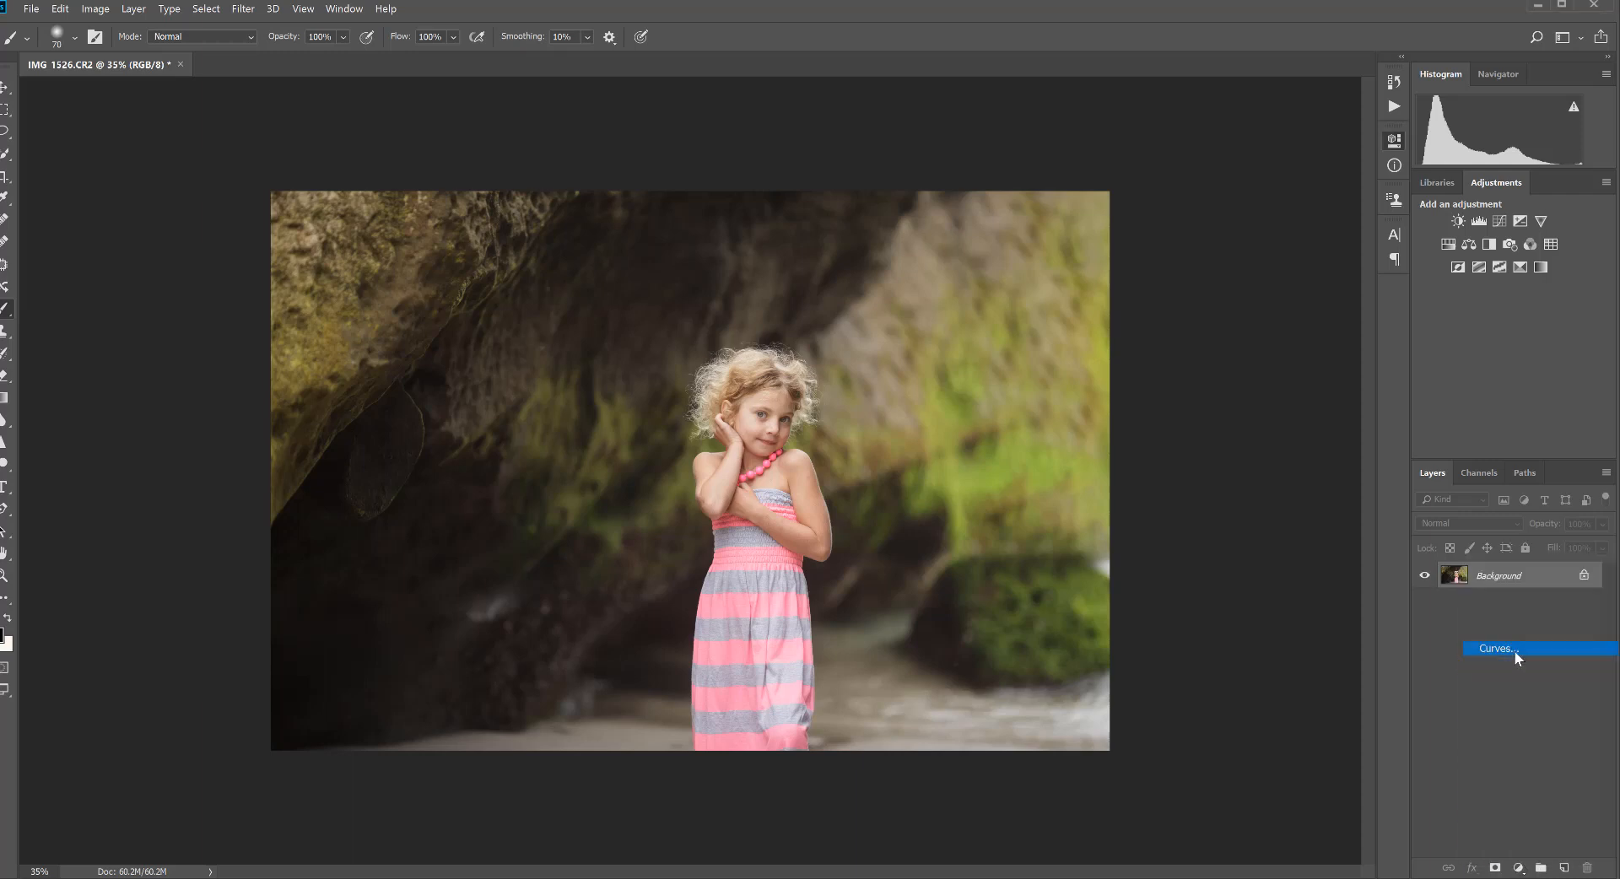
pyautogui.click(1494, 648)
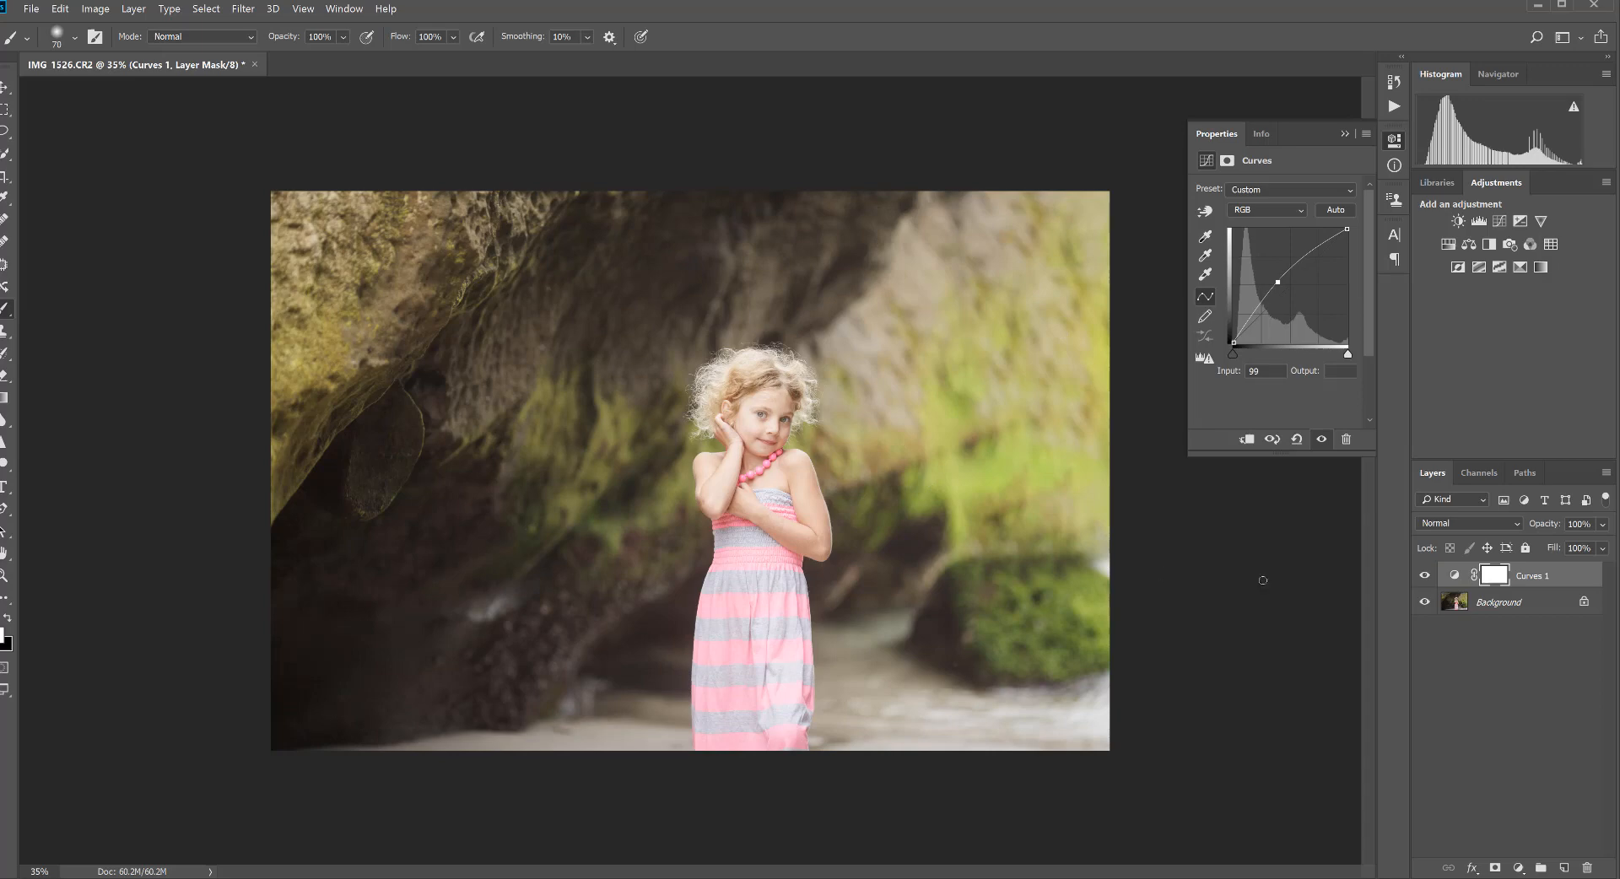
# Step: Invert the Curves layer's mask to black, rename it 'dodge', and open its blending options
pyautogui.click(1492, 575)
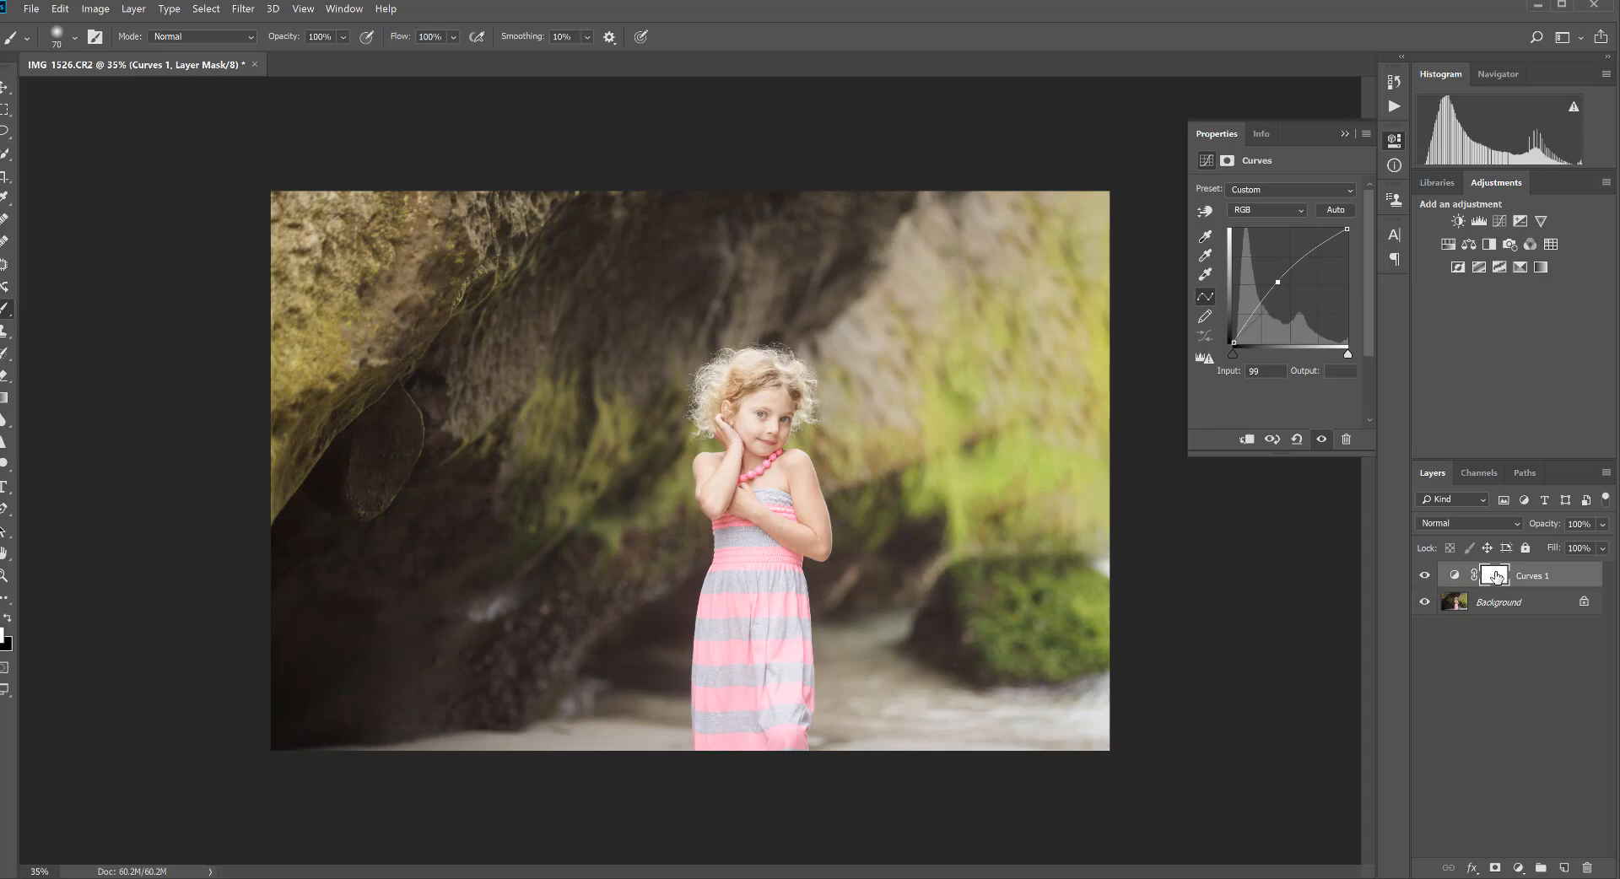
pyautogui.moveTo(1495, 576)
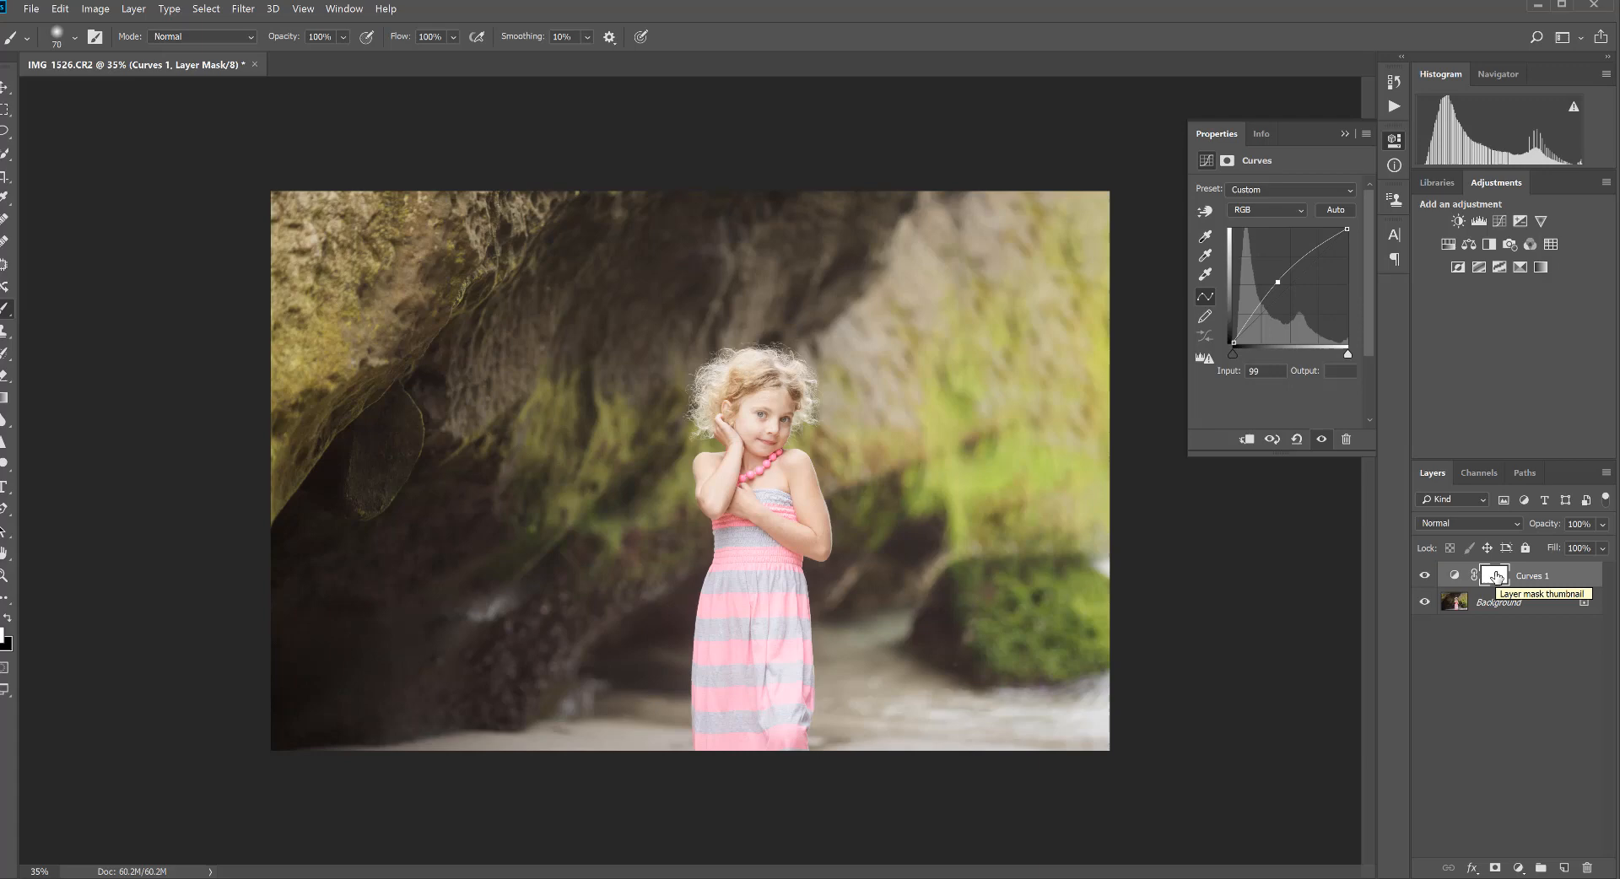
pyautogui.click(1495, 574)
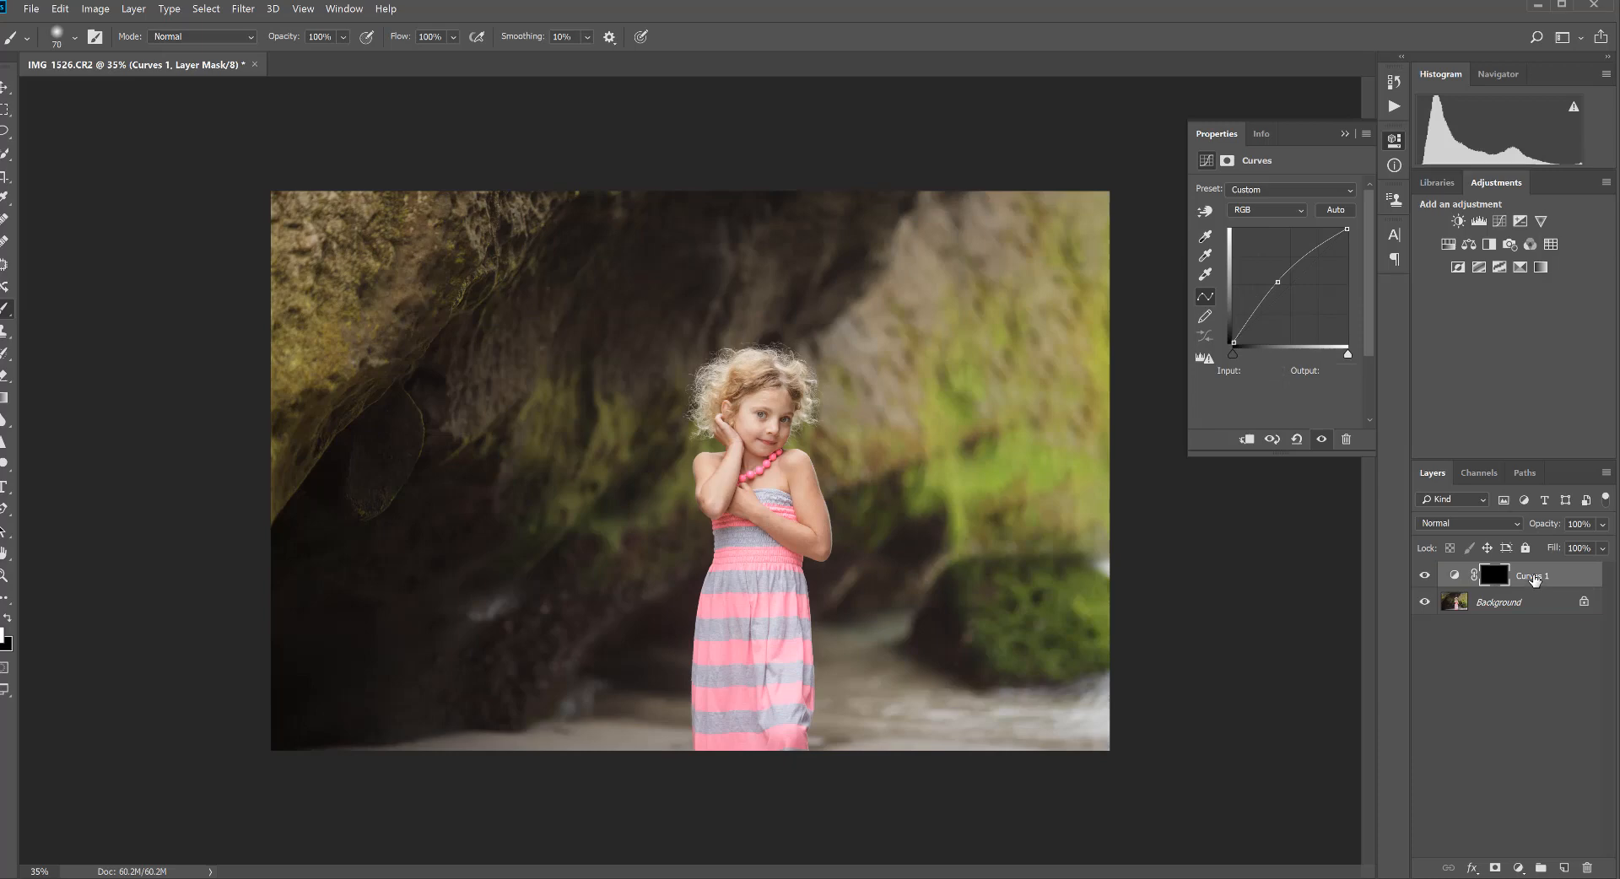
pyautogui.doubleClick(1533, 575)
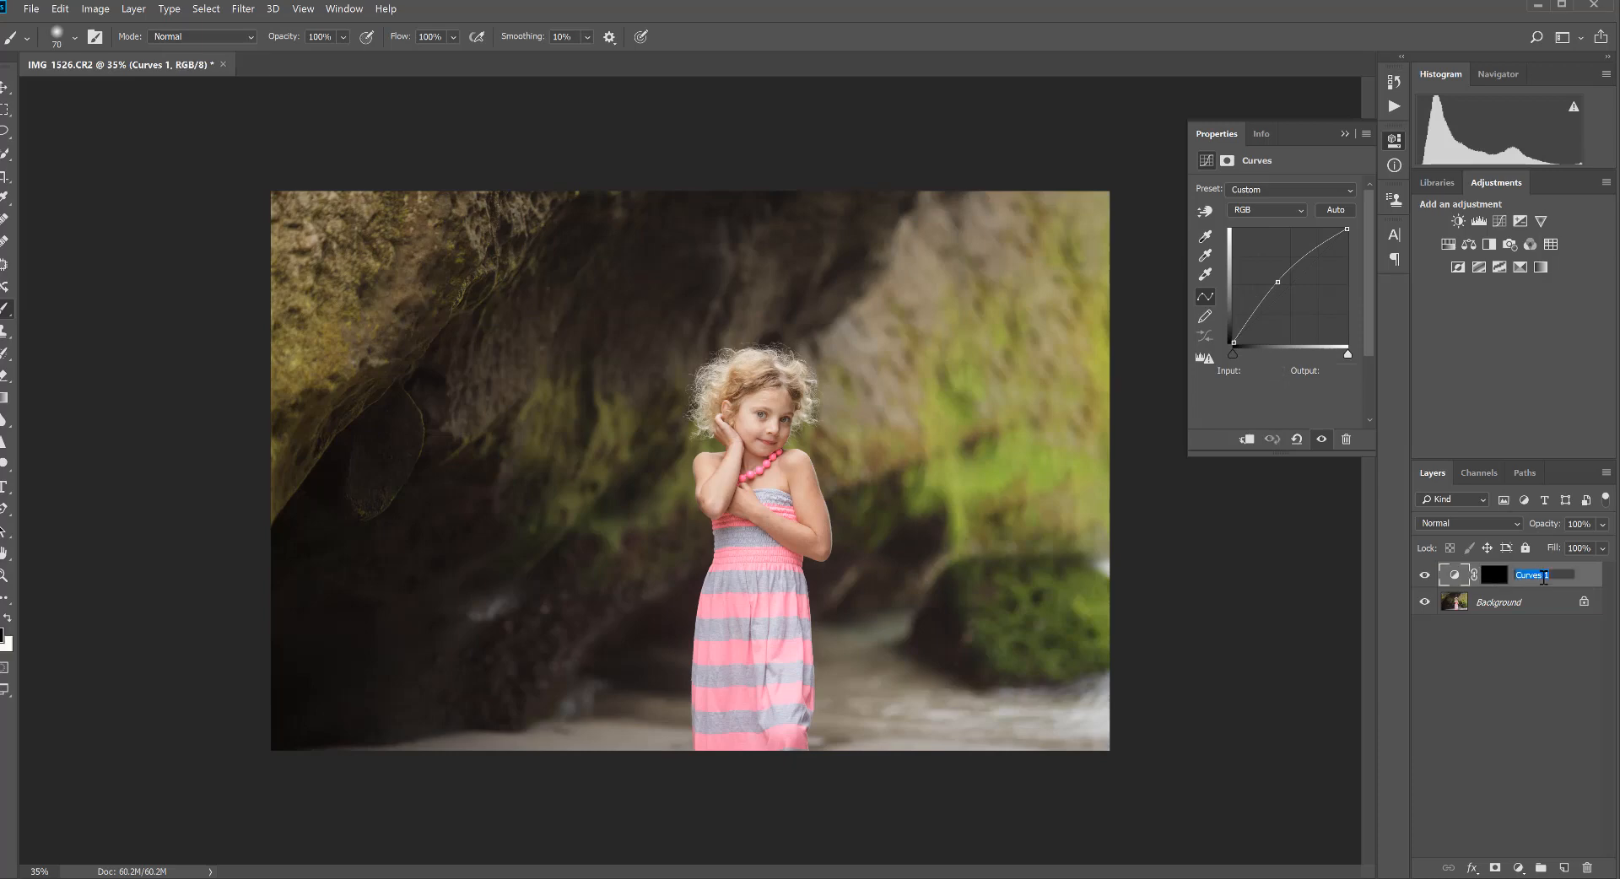
pyautogui.write('dodge')
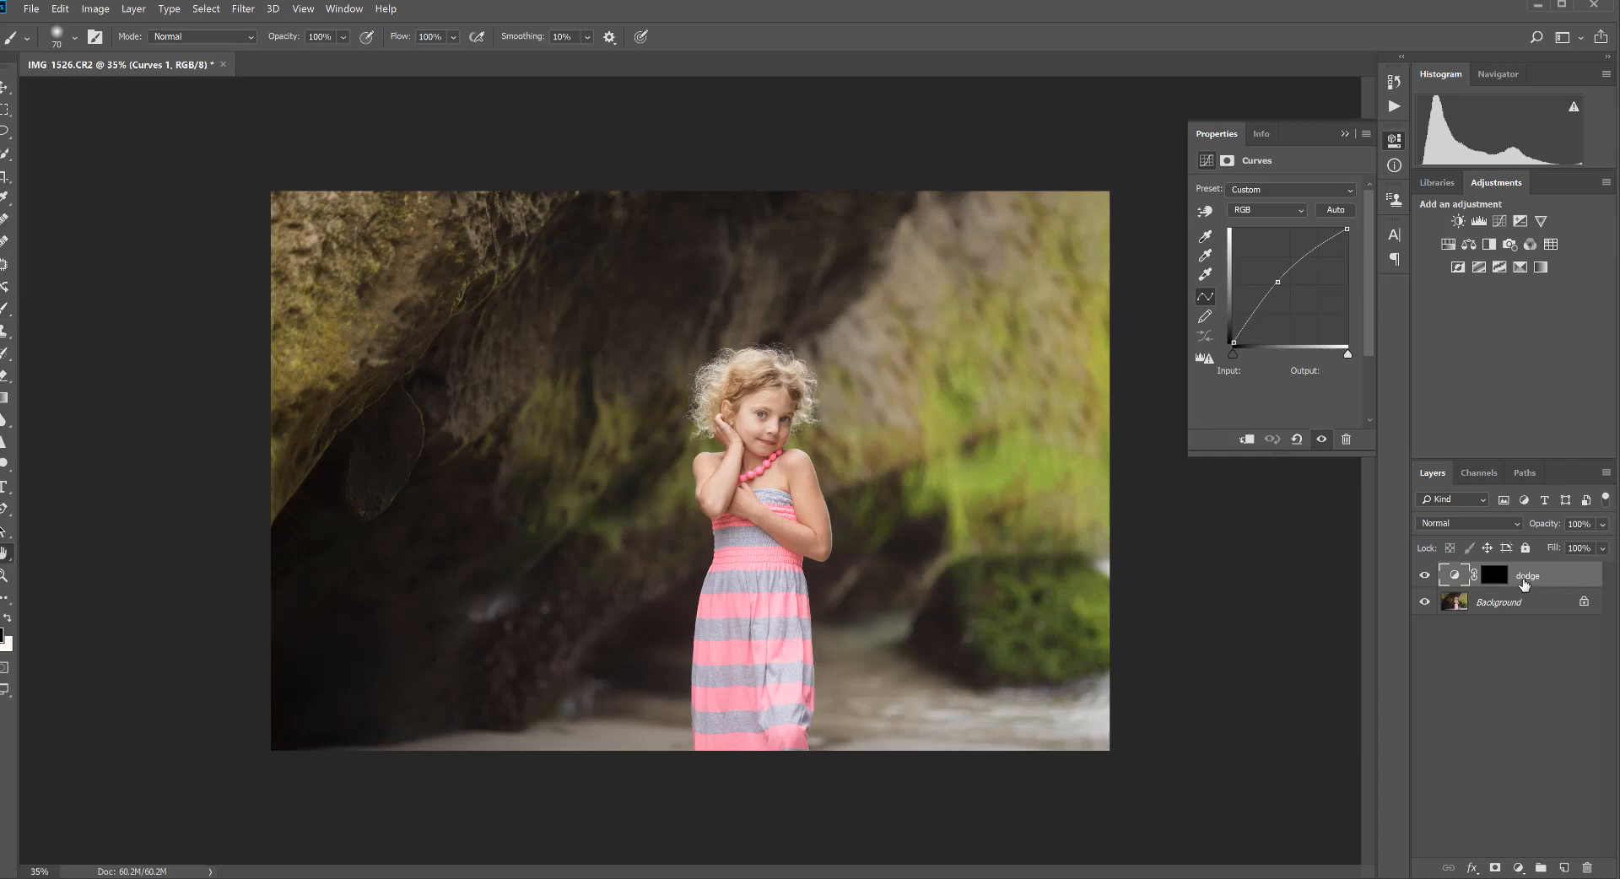
pyautogui.doubleClick(1539, 575)
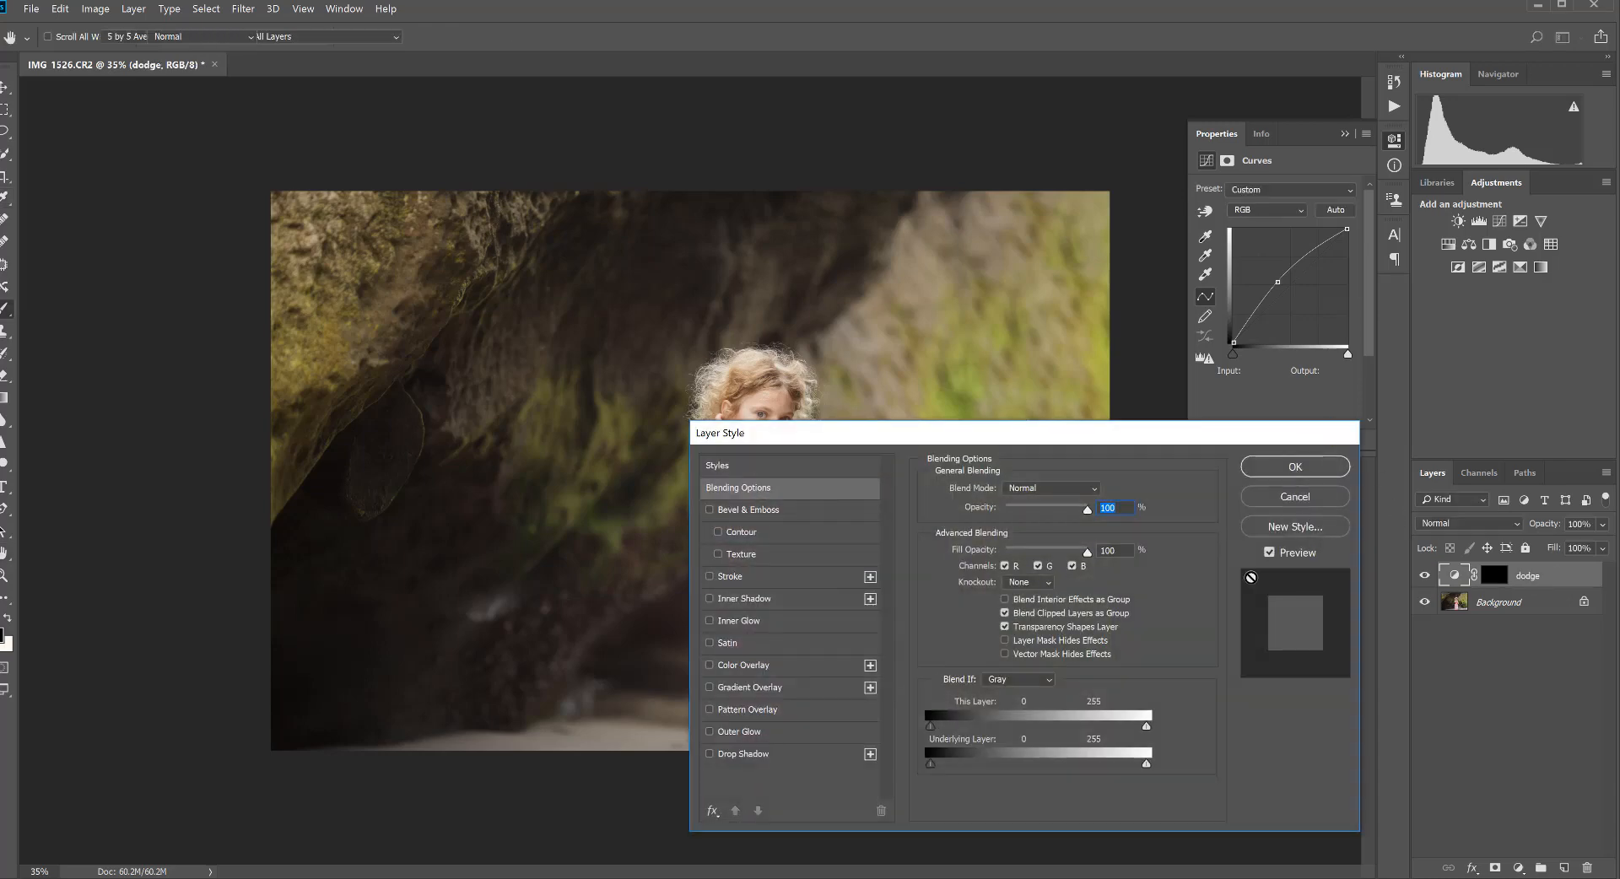
# Step: Cancel Layer Style and add a second Curves layer, pulled down and named 'burn'
pyautogui.click(1294, 466)
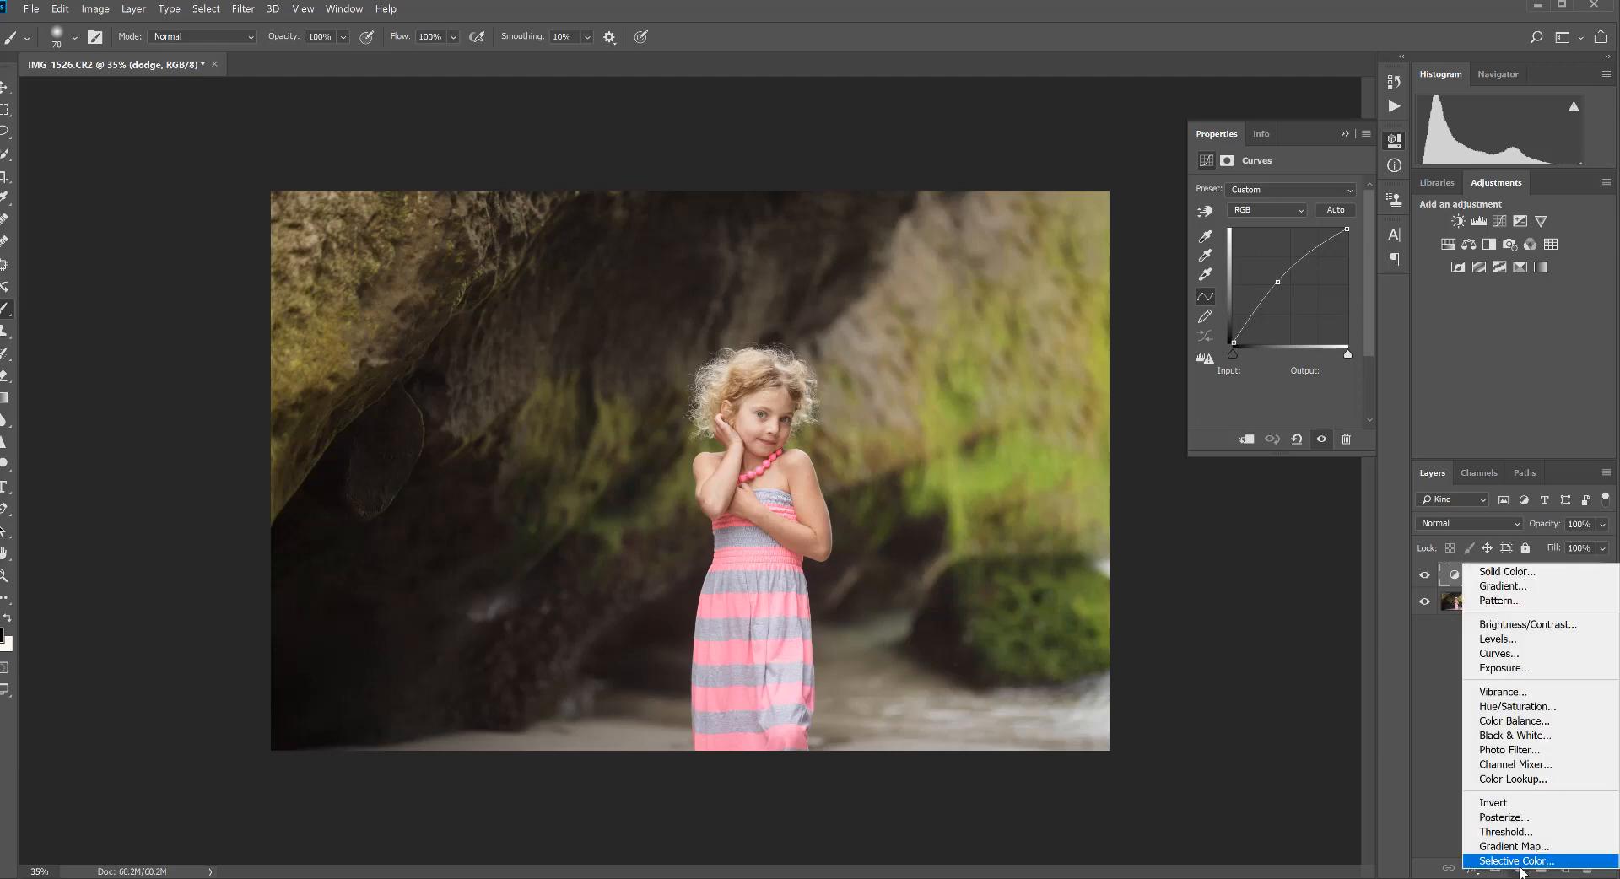
pyautogui.moveTo(1497, 653)
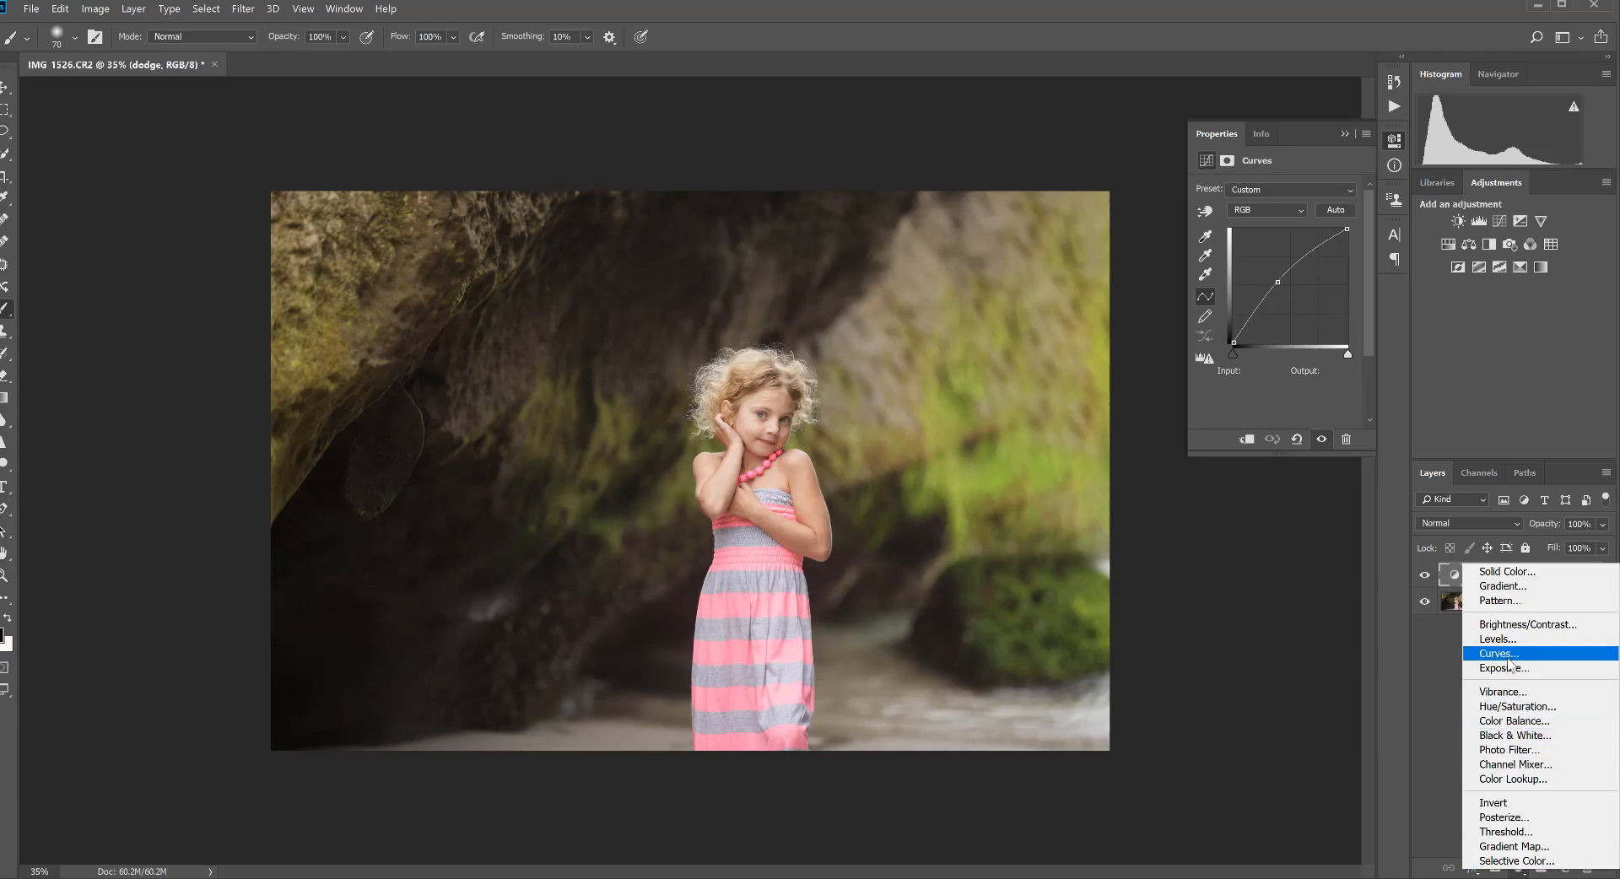
pyautogui.click(1496, 653)
pyautogui.write('burn')
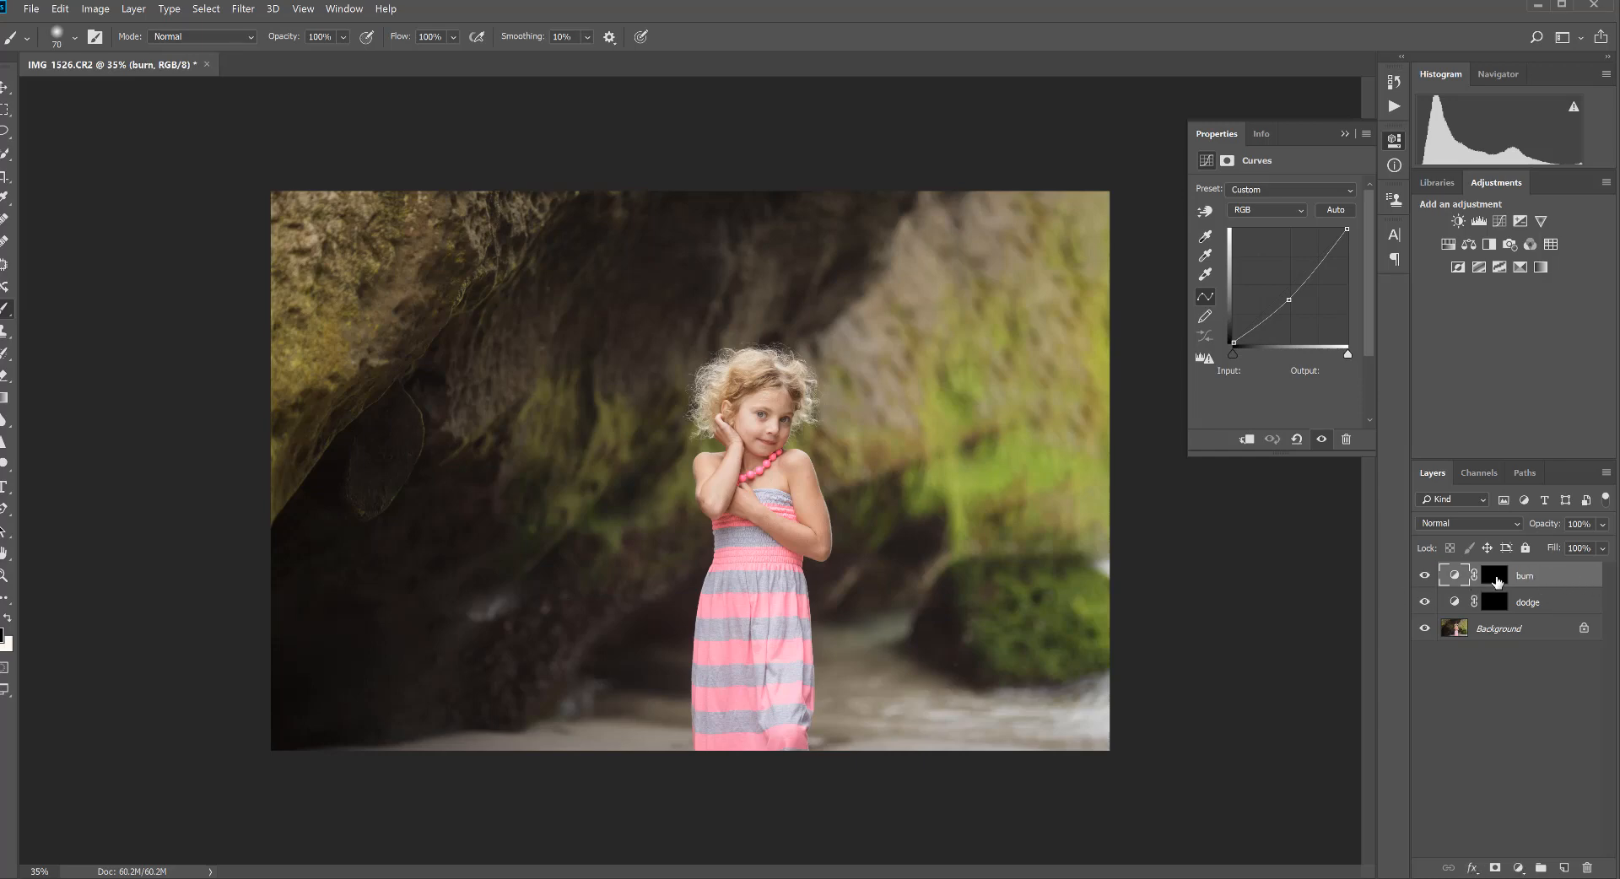
# Step: Target the burn layer's mask and zoom in to about 85% on the girl
pyautogui.click(1526, 602)
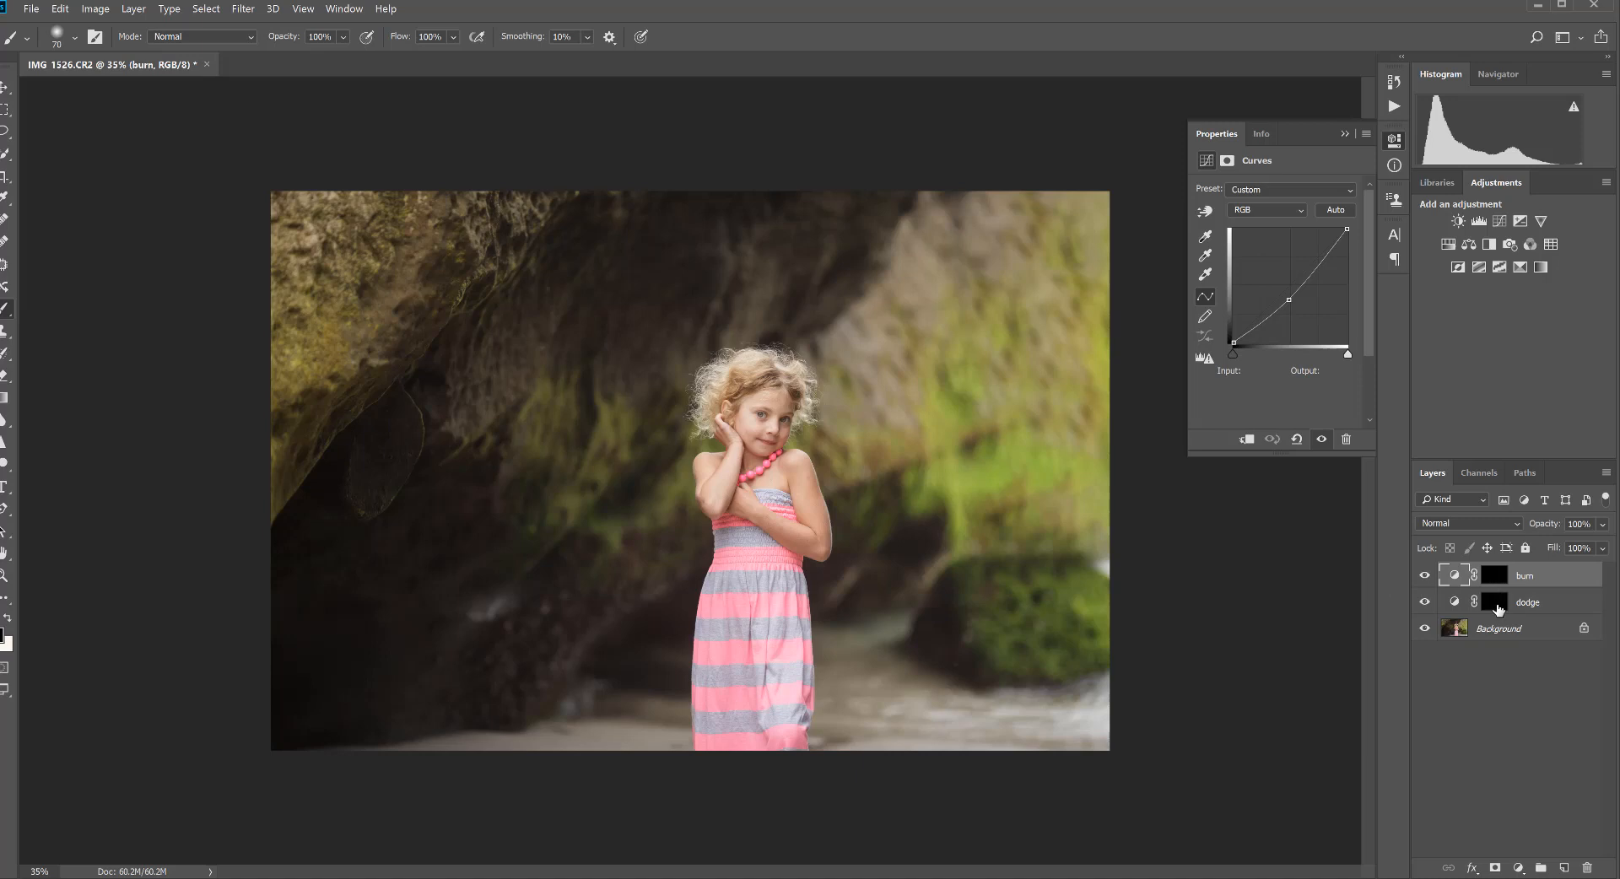
pyautogui.moveTo(1495, 602)
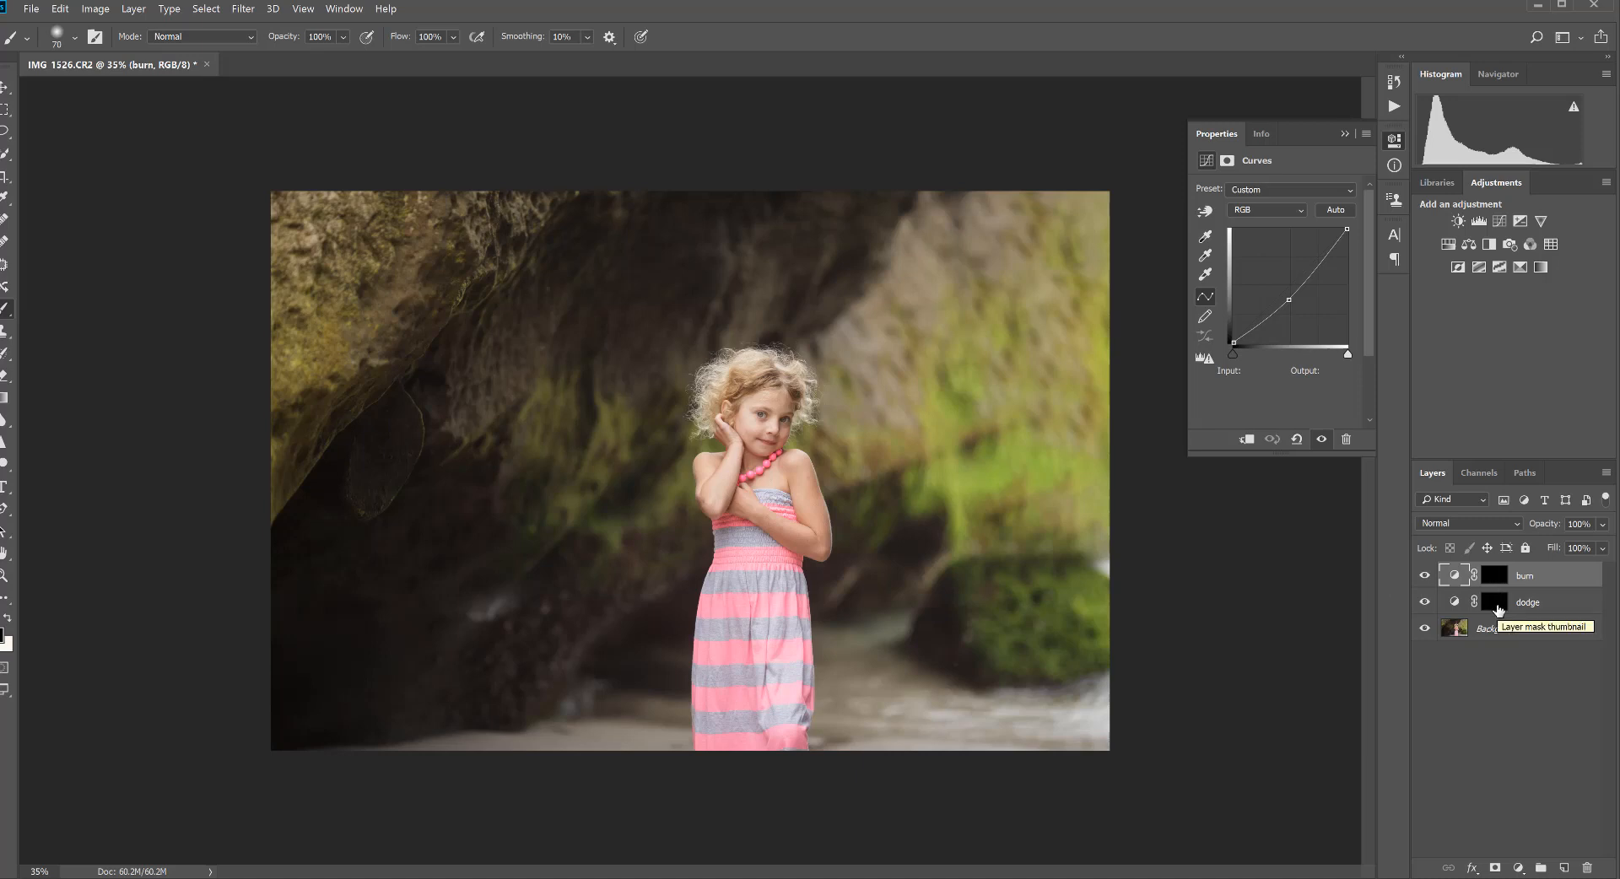
pyautogui.moveTo(1483, 612)
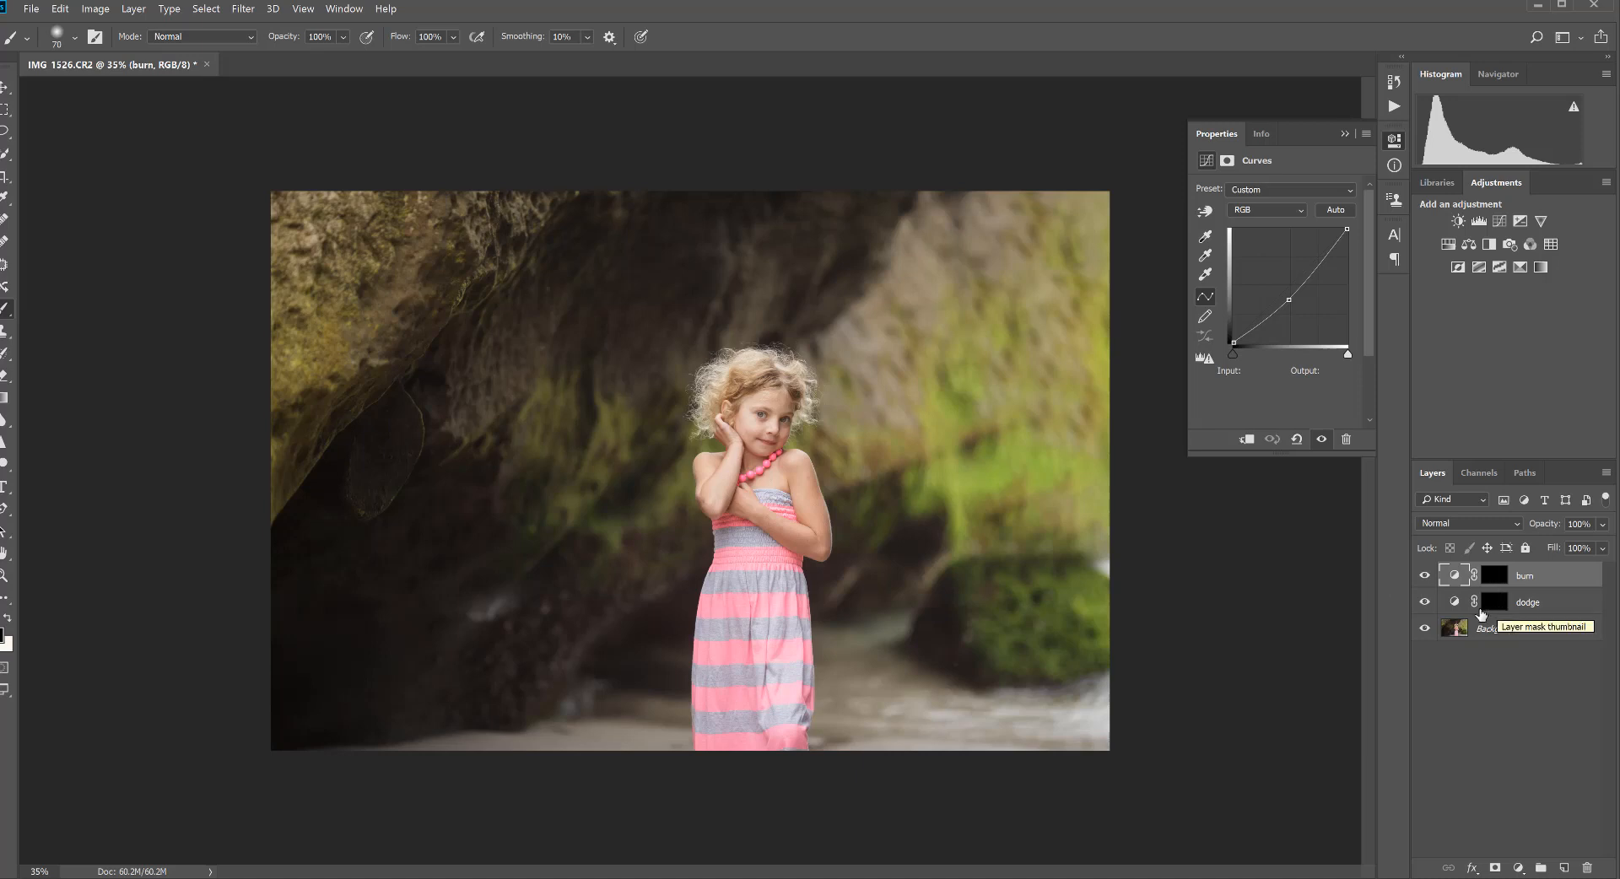
pyautogui.moveTo(1529, 609)
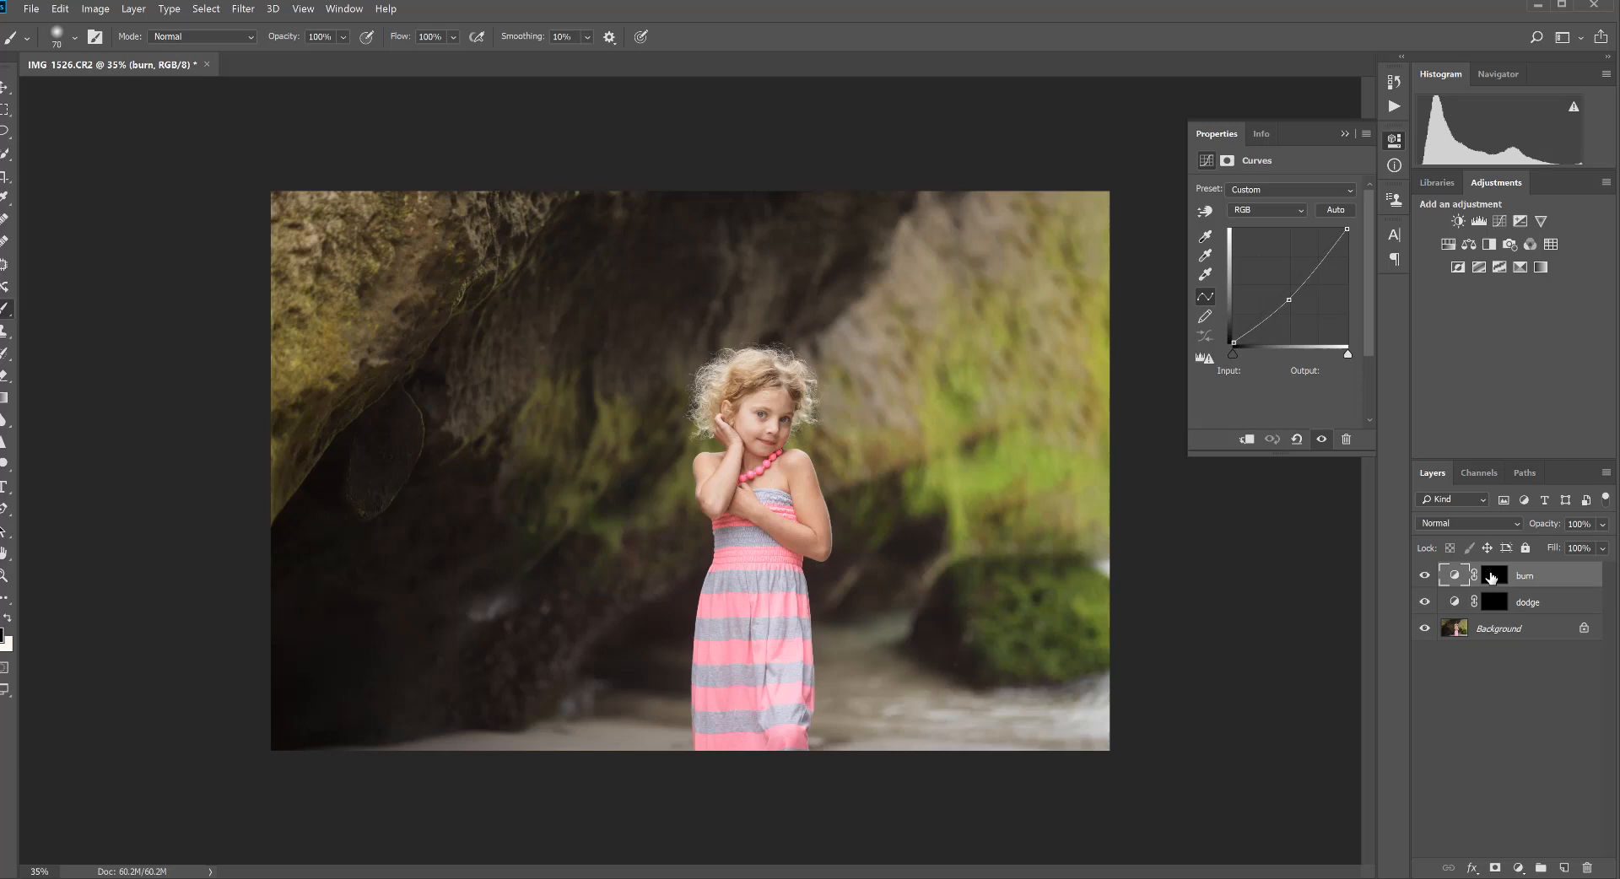
pyautogui.click(1496, 576)
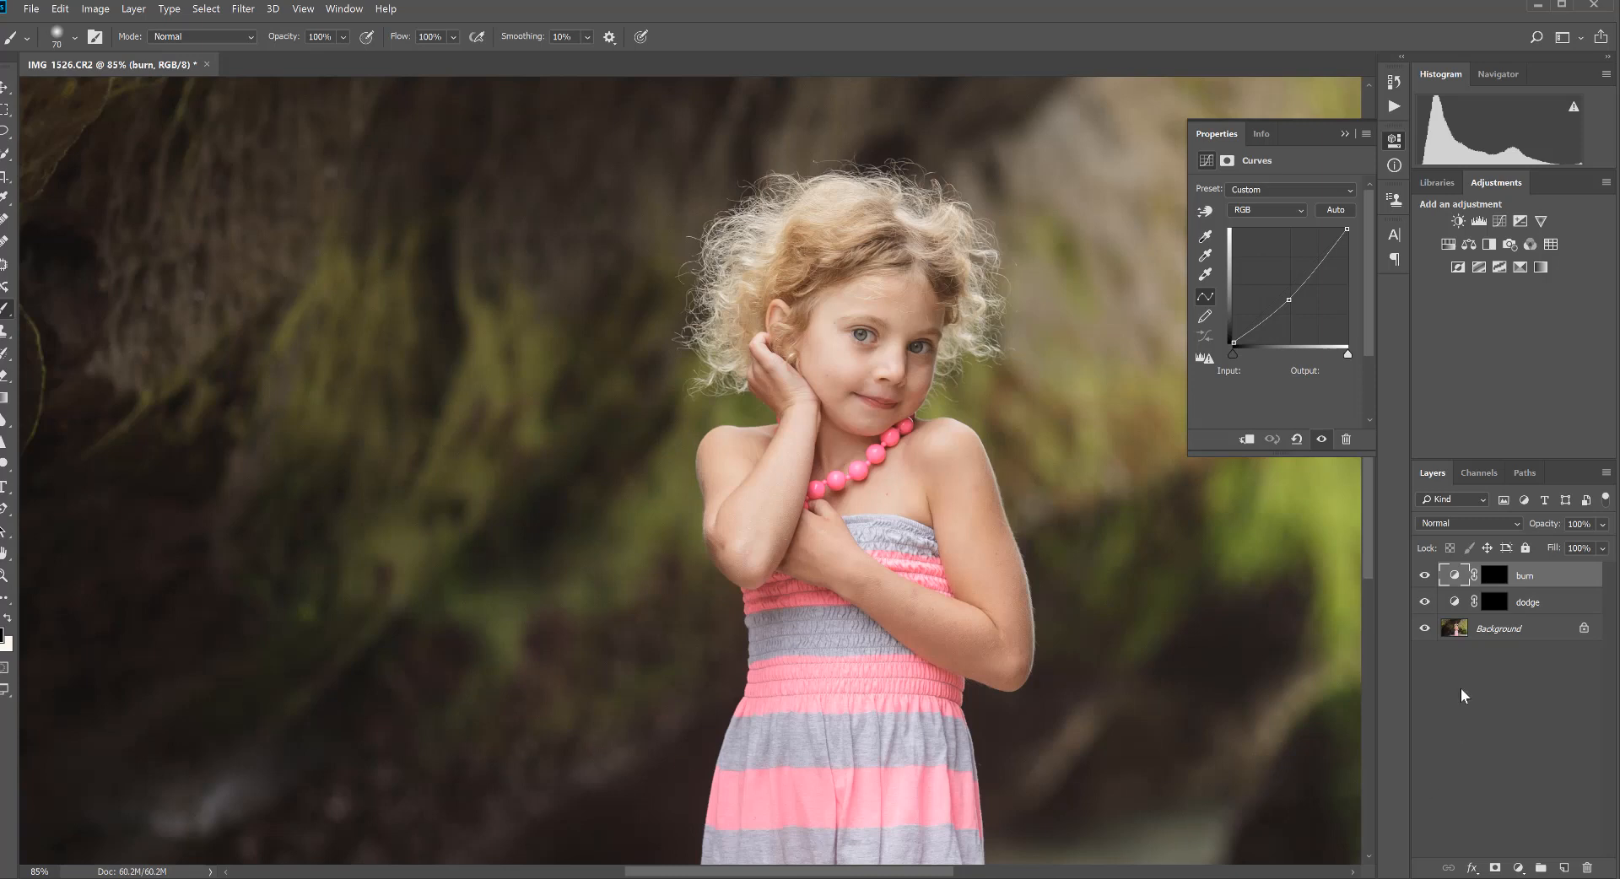
# Step: Paint white on the dodge mask over the girl's arms, face, hair and cave highlights
pyautogui.click(1495, 603)
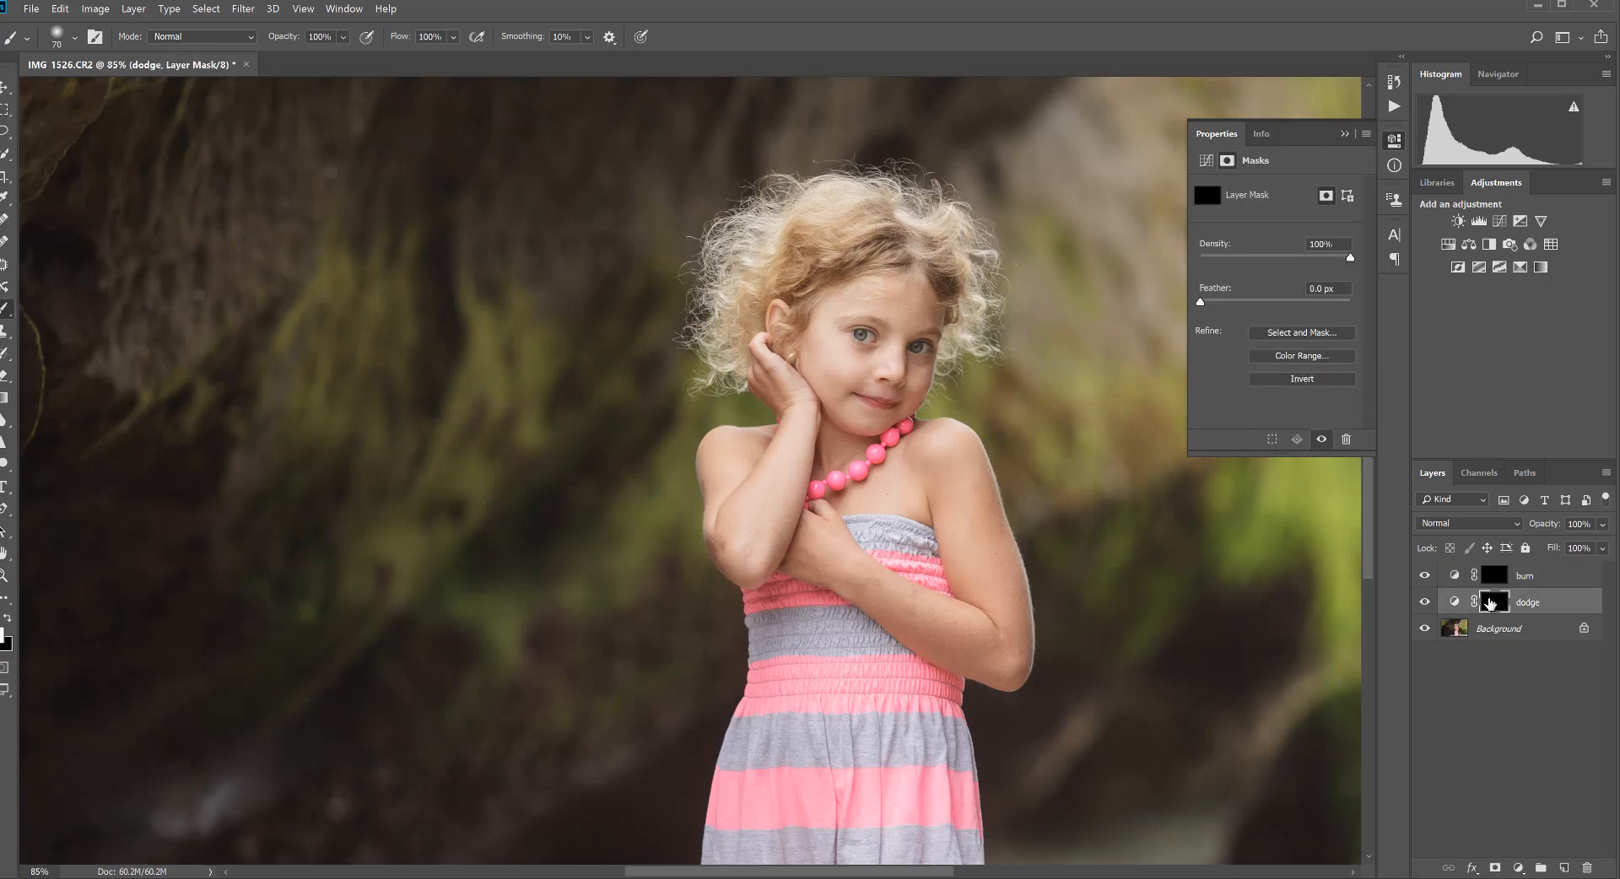
pyautogui.click(1493, 603)
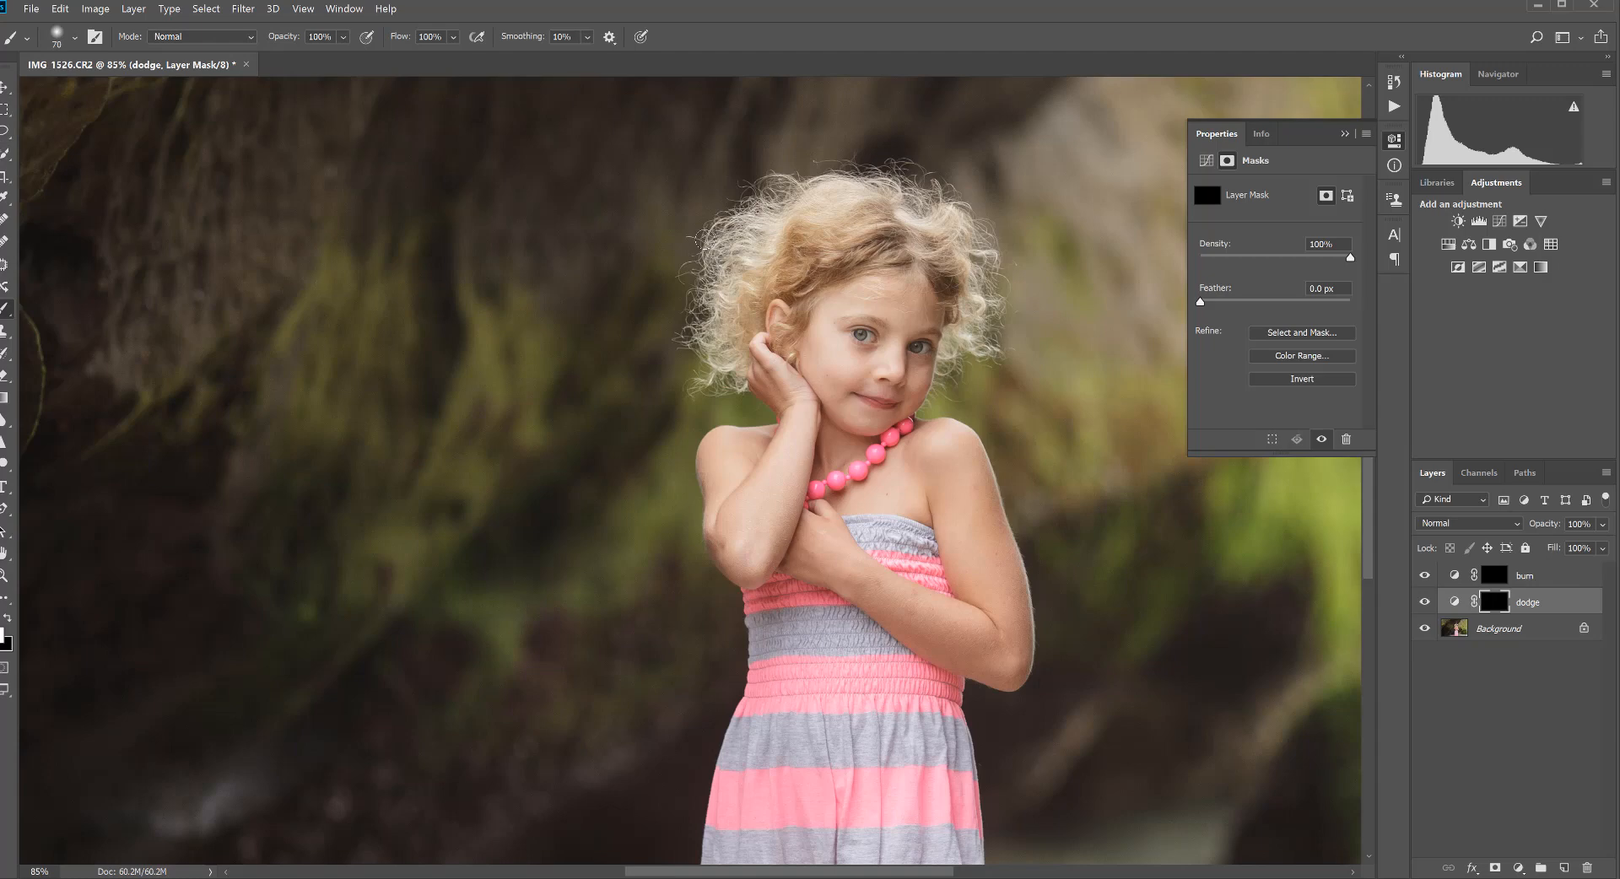
pyautogui.moveTo(718, 495)
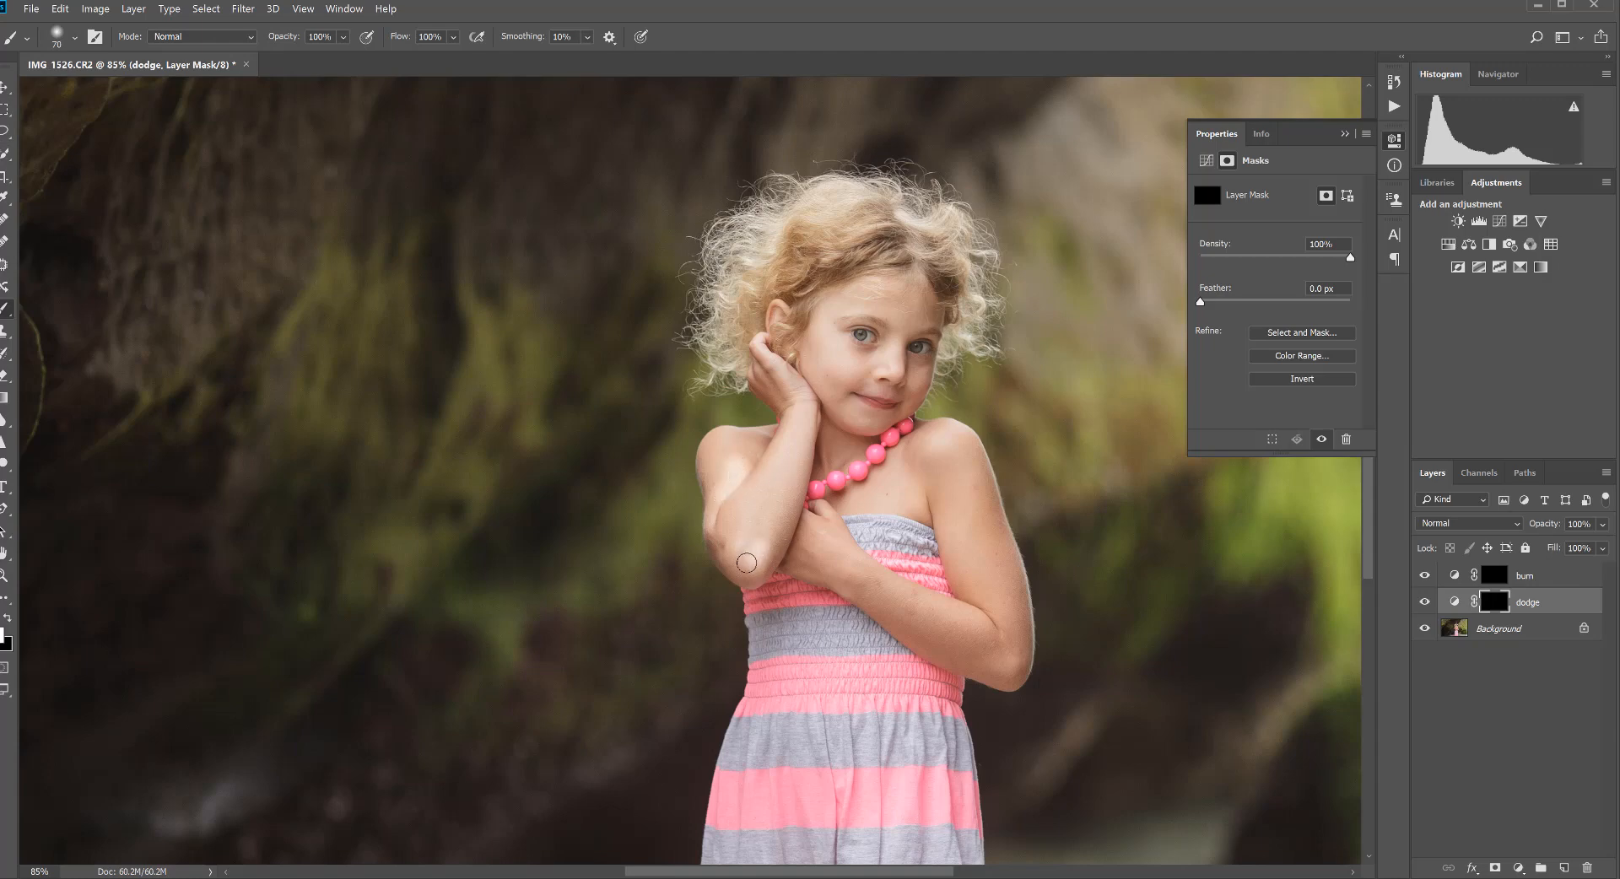
pyautogui.moveTo(746, 562); pyautogui.dragTo(833, 351)
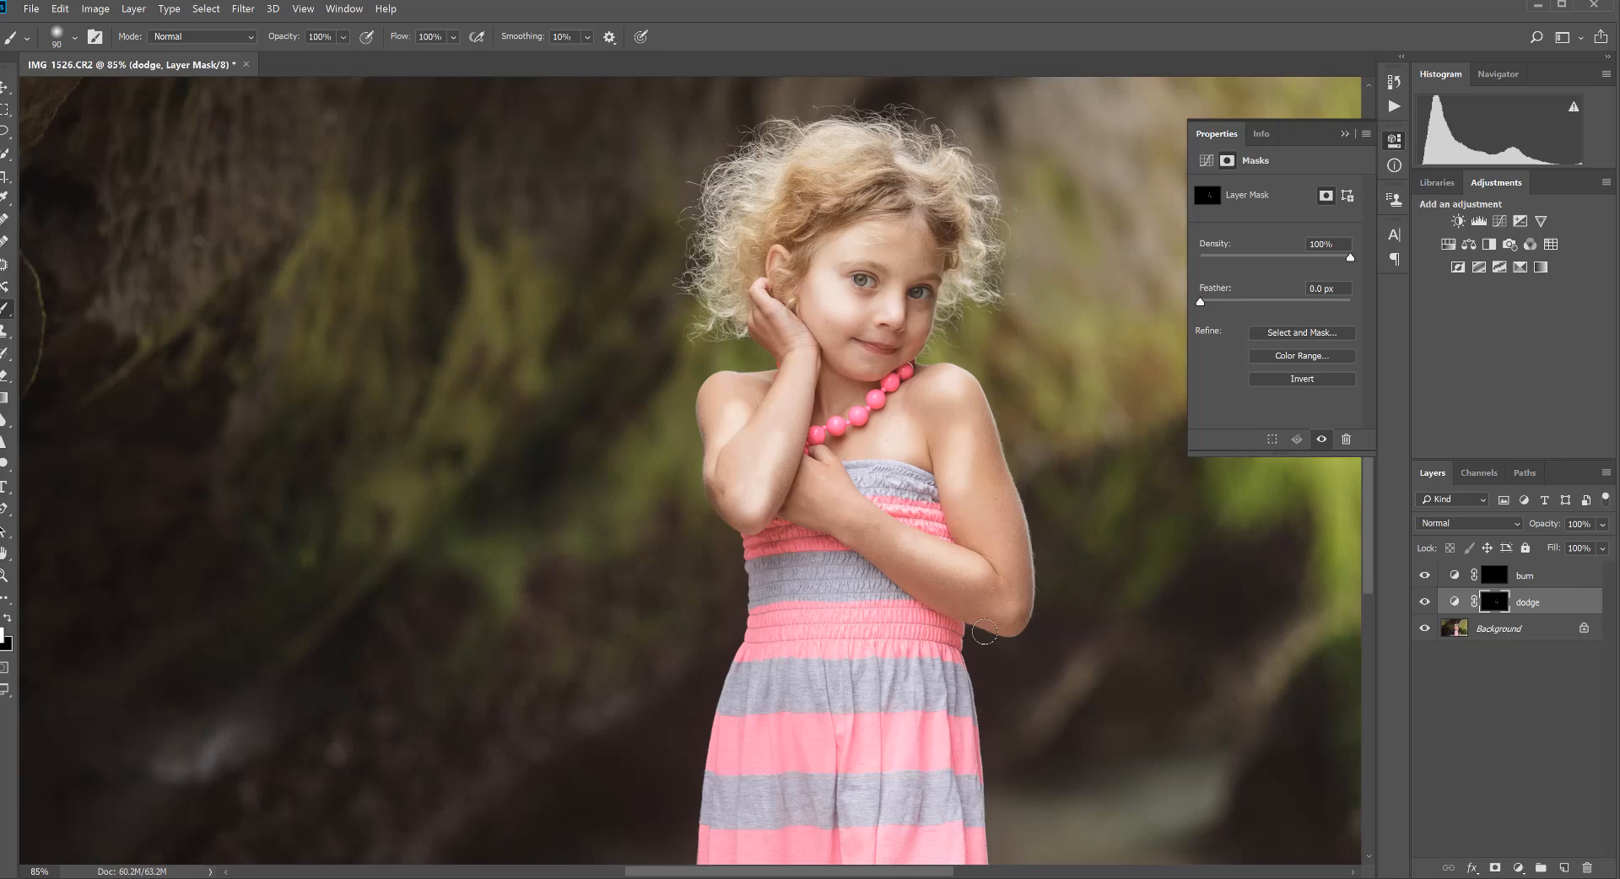
pyautogui.scroll(-3)
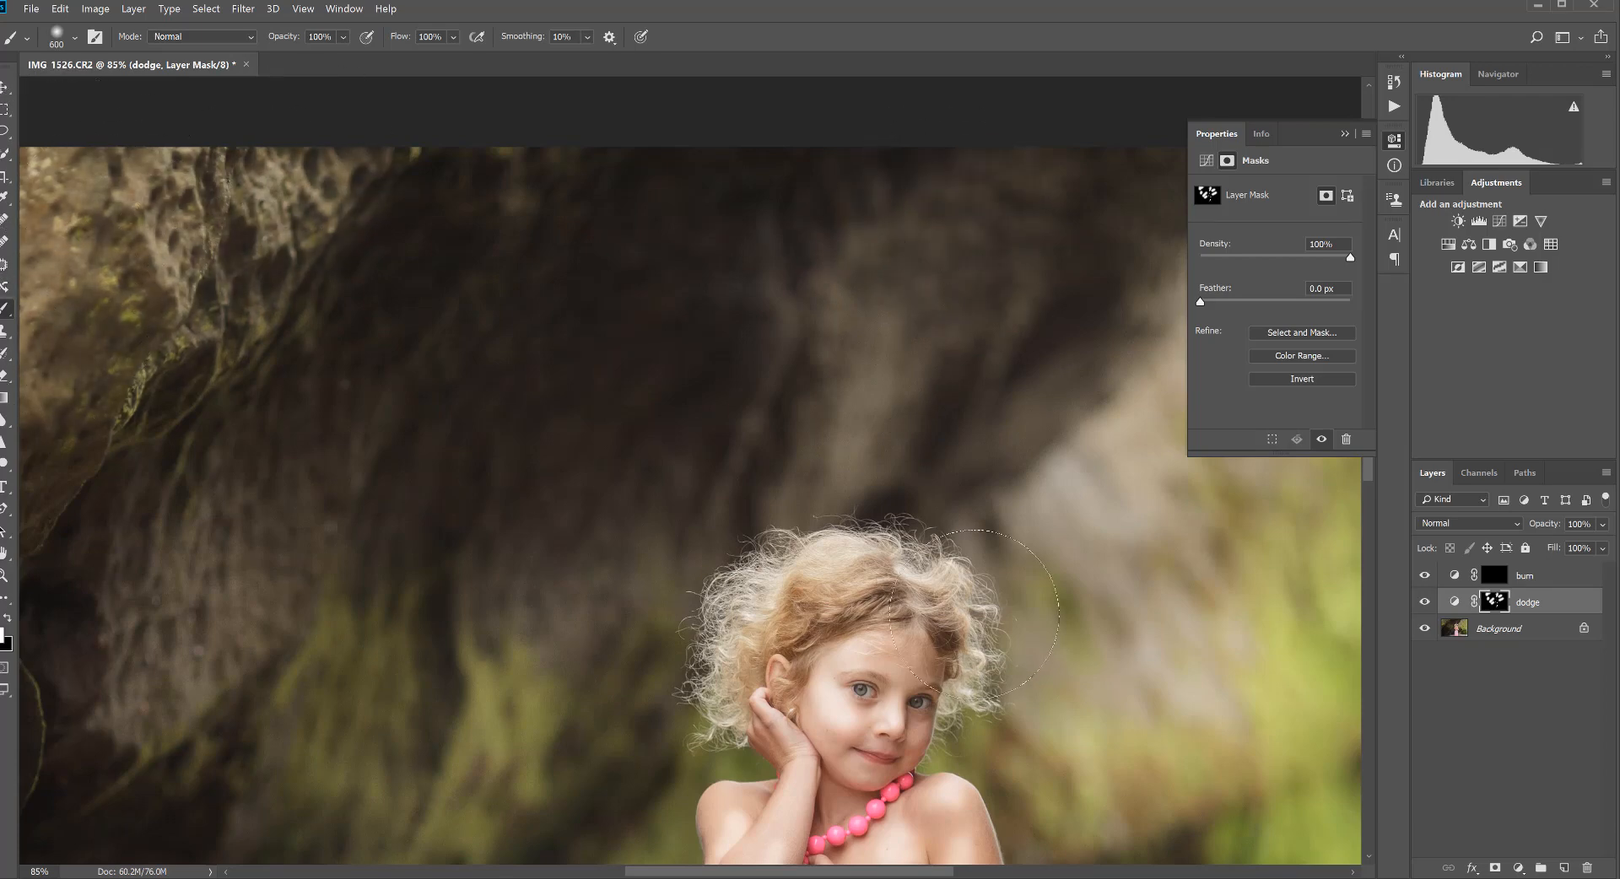
pyautogui.scroll(-3)
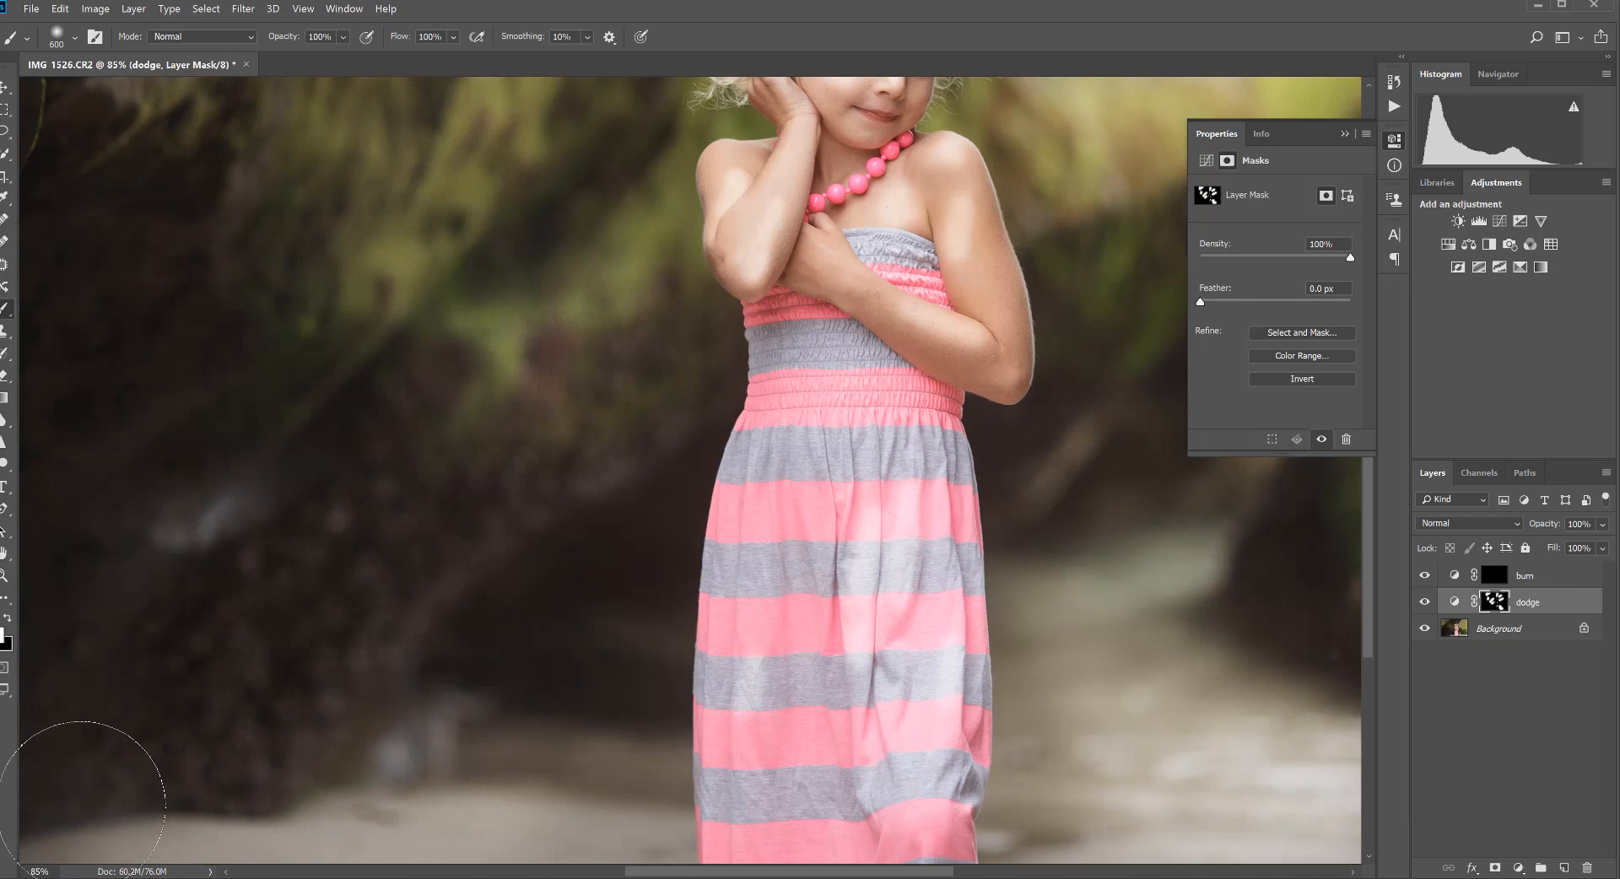
pyautogui.moveTo(1209, 775)
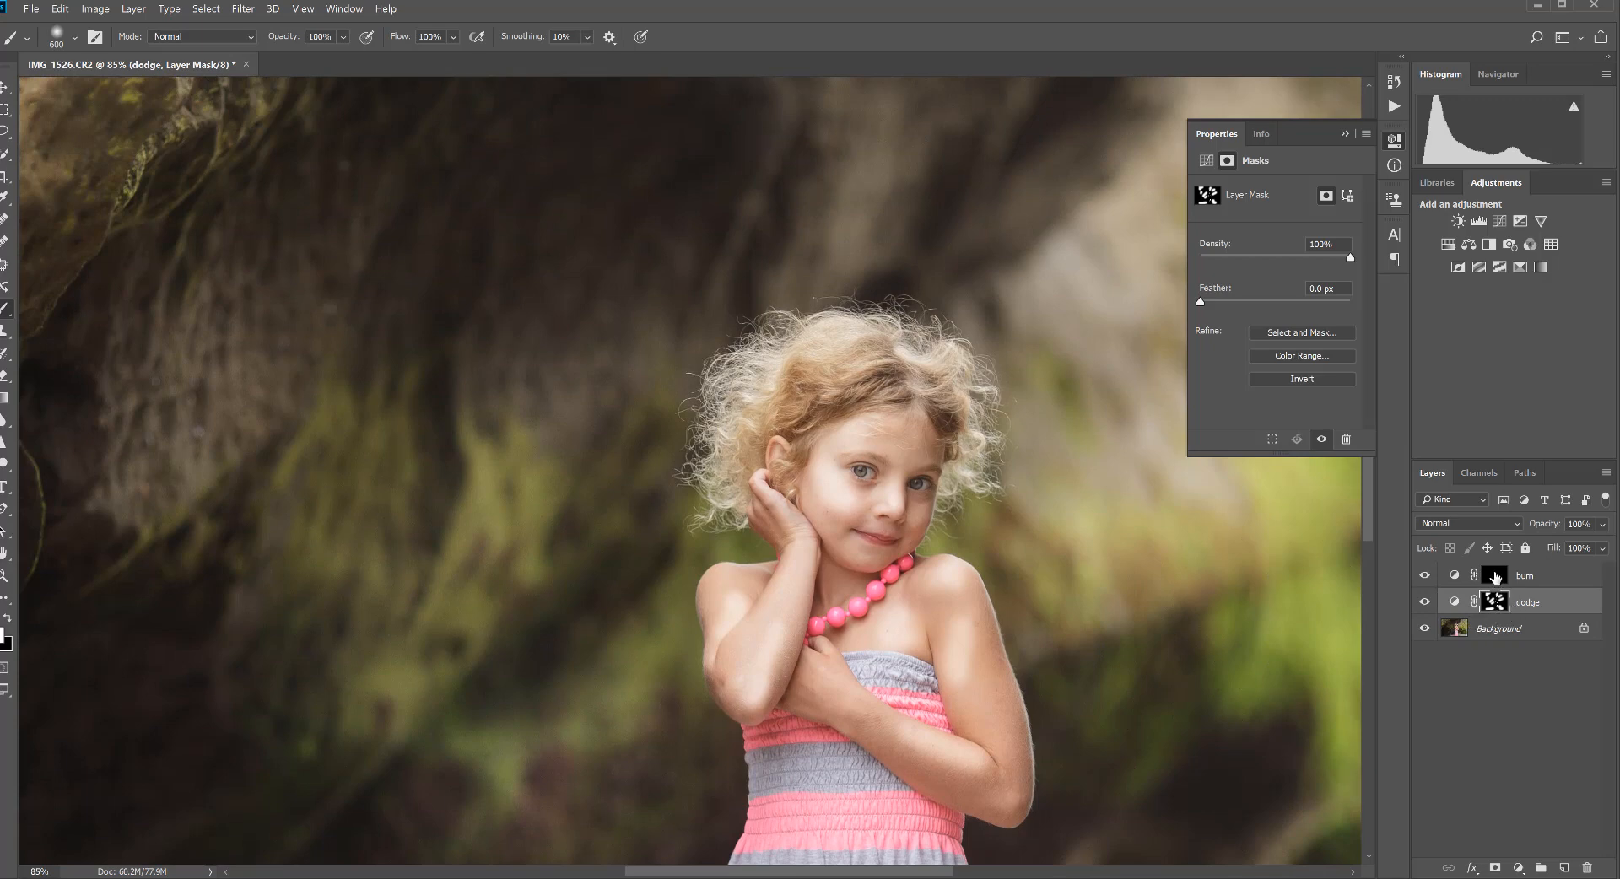
# Step: Target the burn layer's mask and paint a first darkening mark
pyautogui.click(1527, 576)
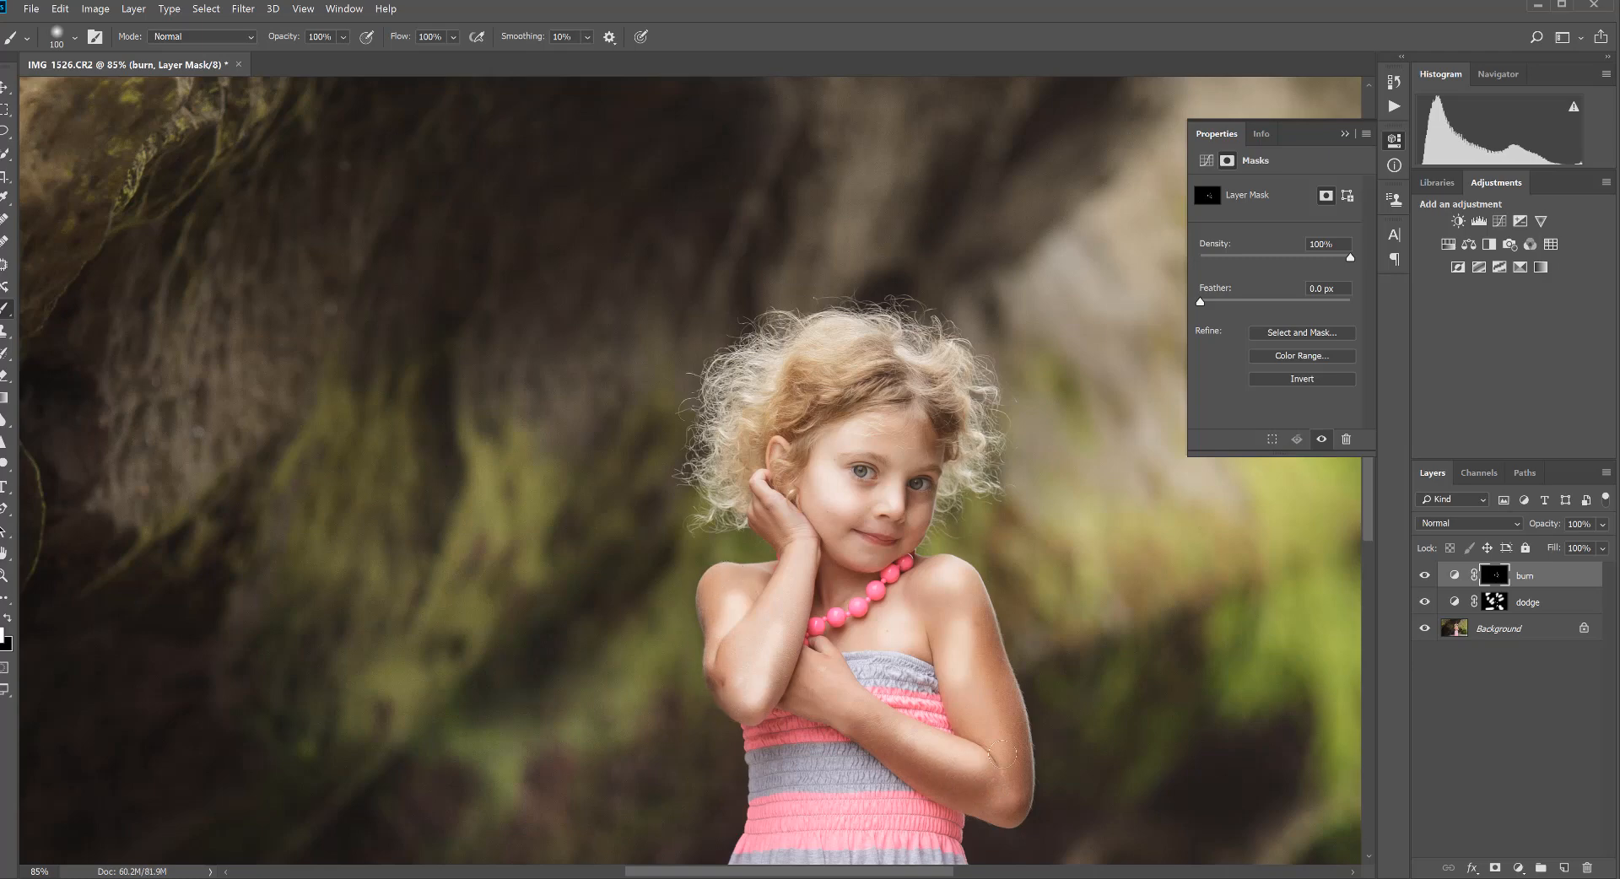
pyautogui.moveTo(972, 617)
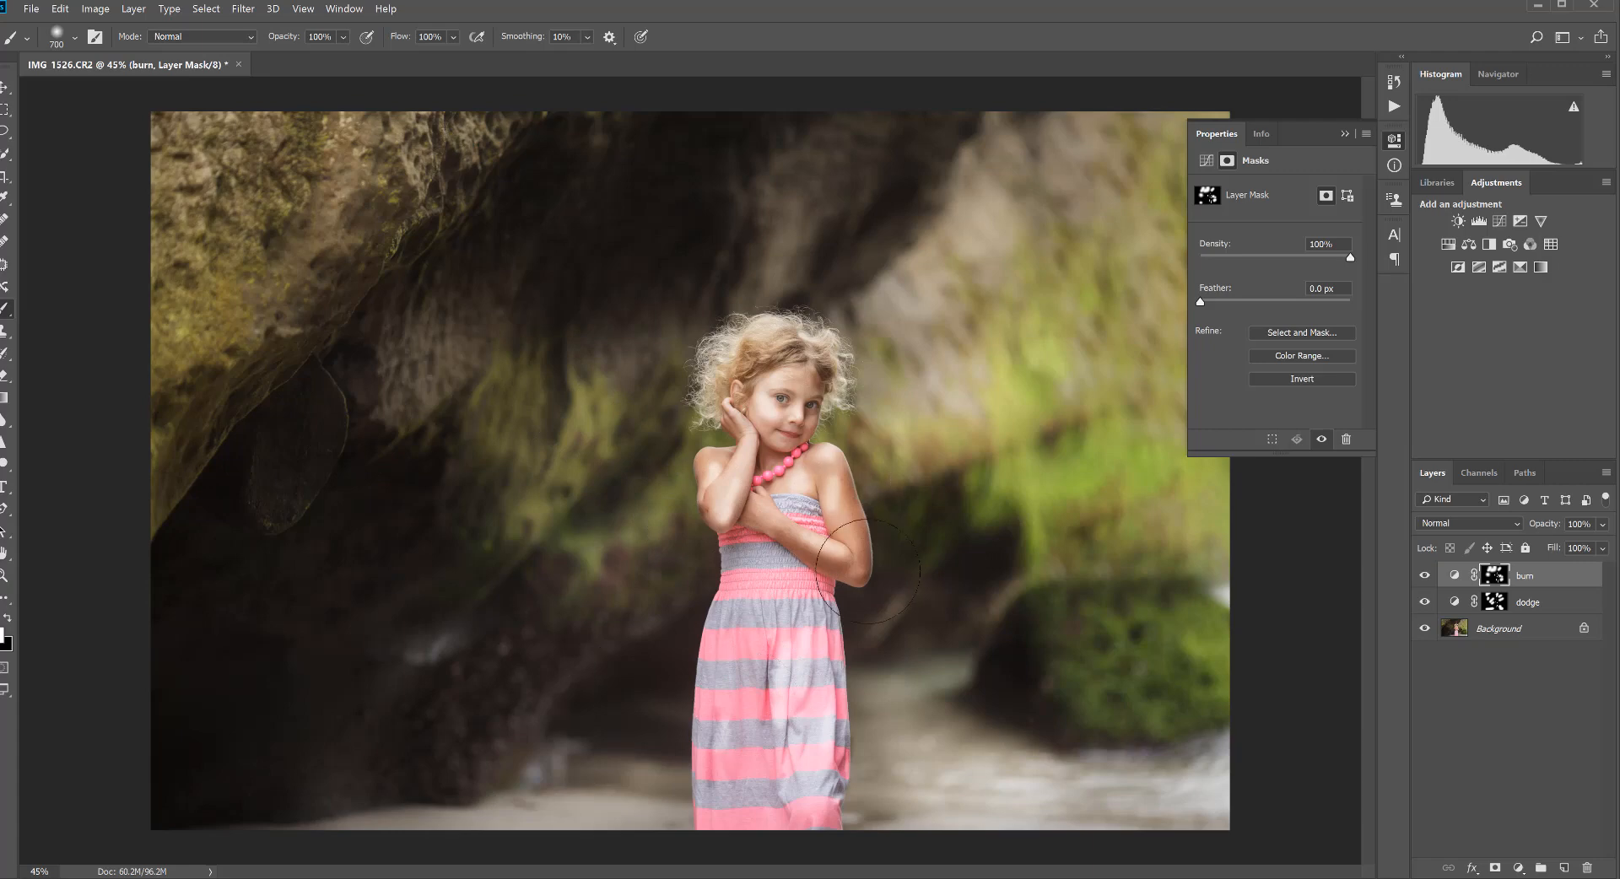
pyautogui.moveTo(816, 558)
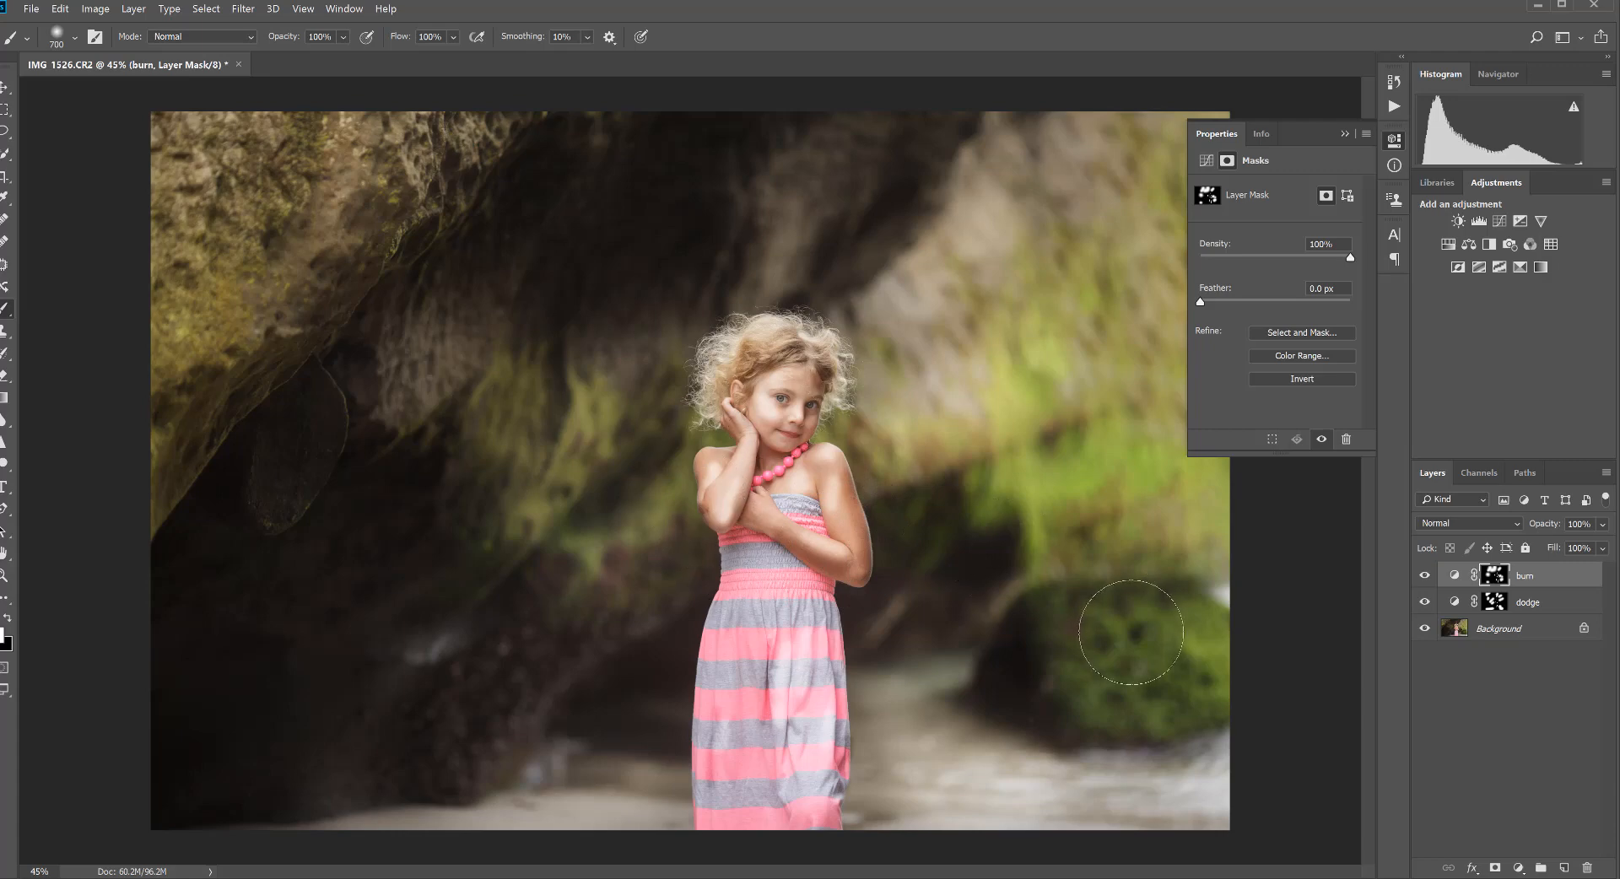
pyautogui.moveTo(1154, 669)
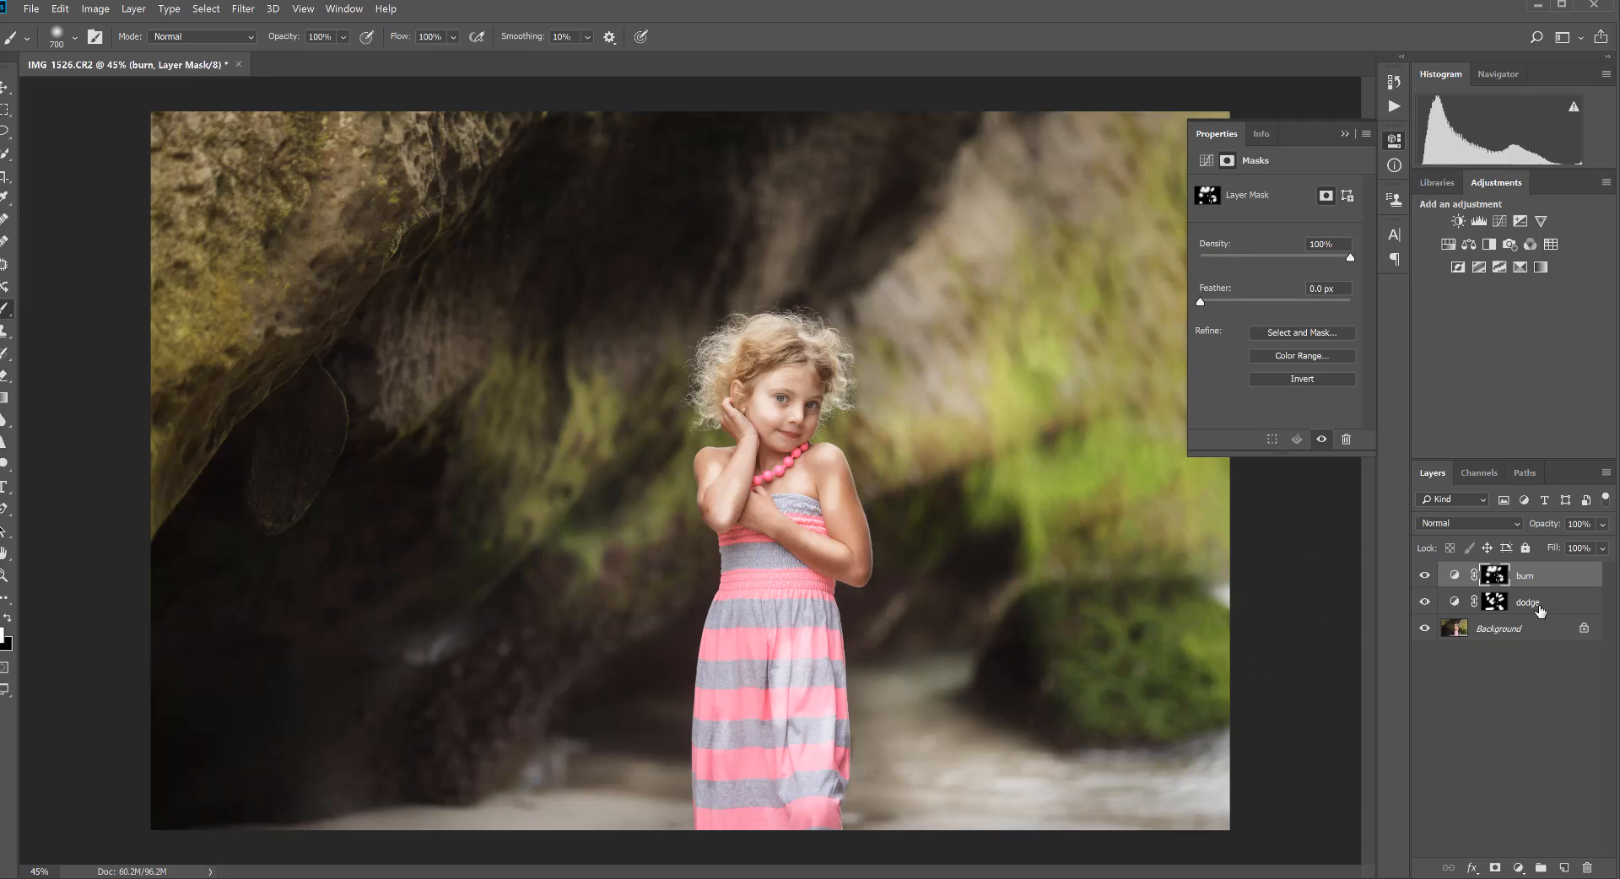
pyautogui.moveTo(1561, 568)
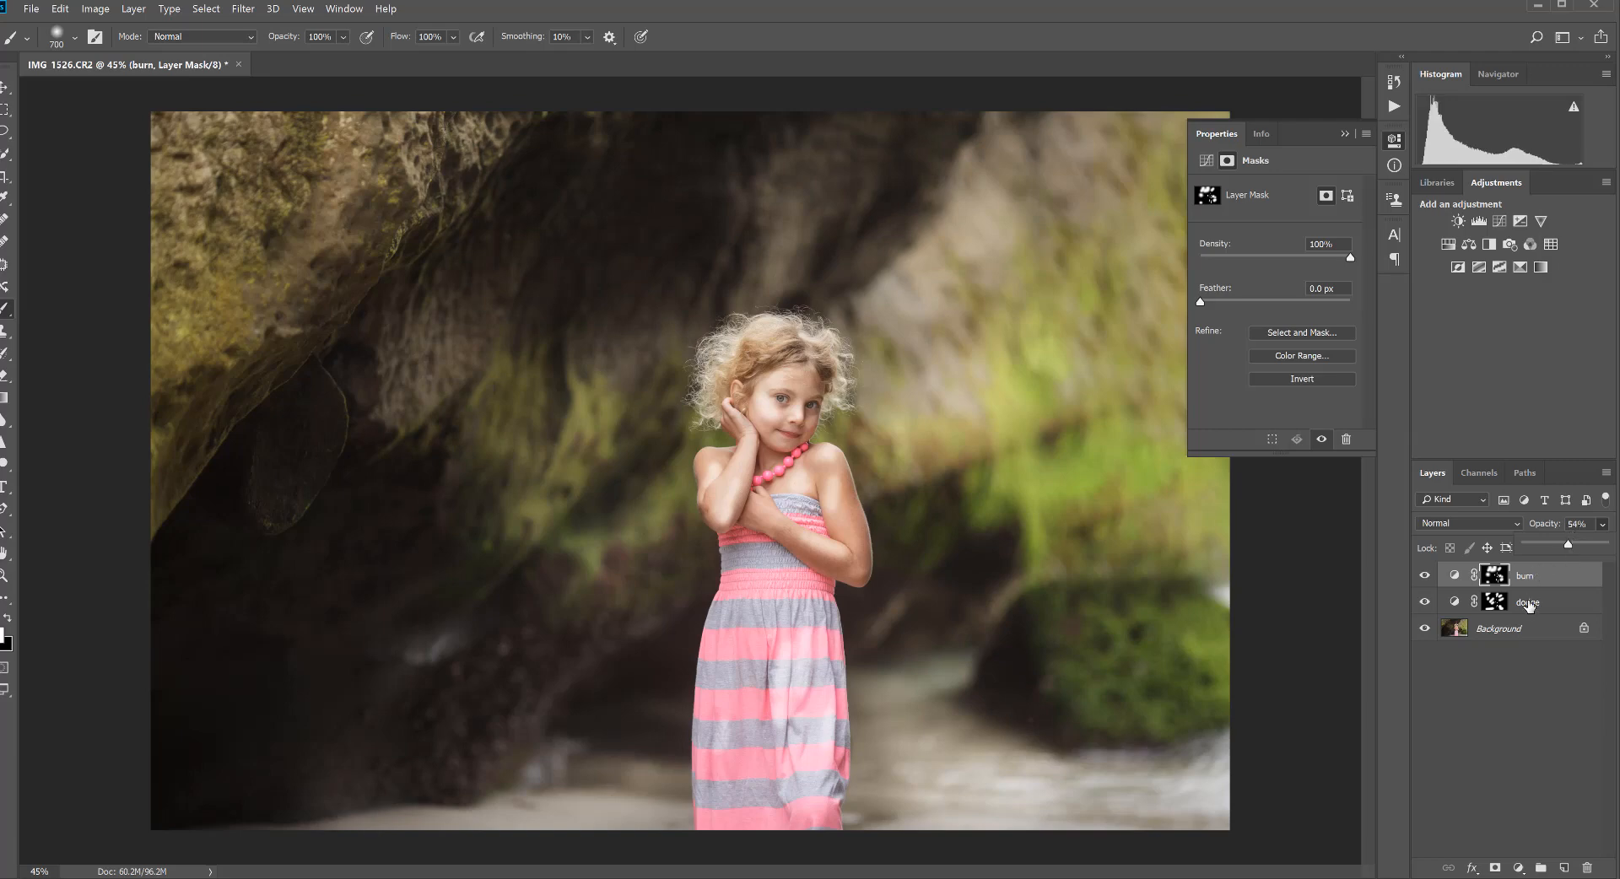
# Step: Select the dodge and burn layers together and bring up layer options for grouping
pyautogui.click(1528, 601)
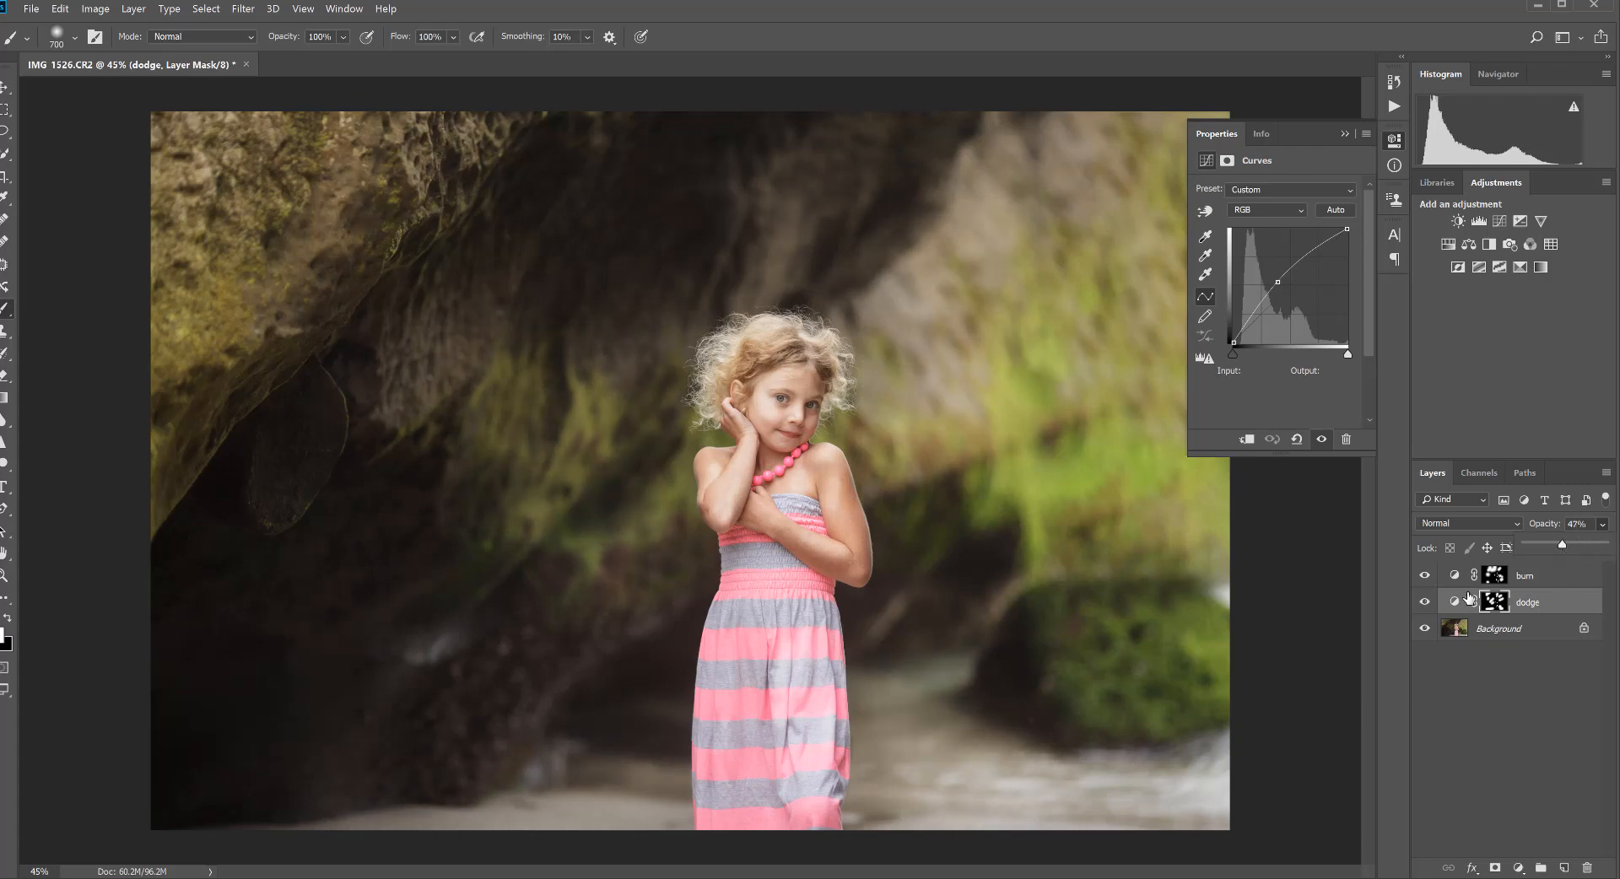
pyautogui.click(1495, 603)
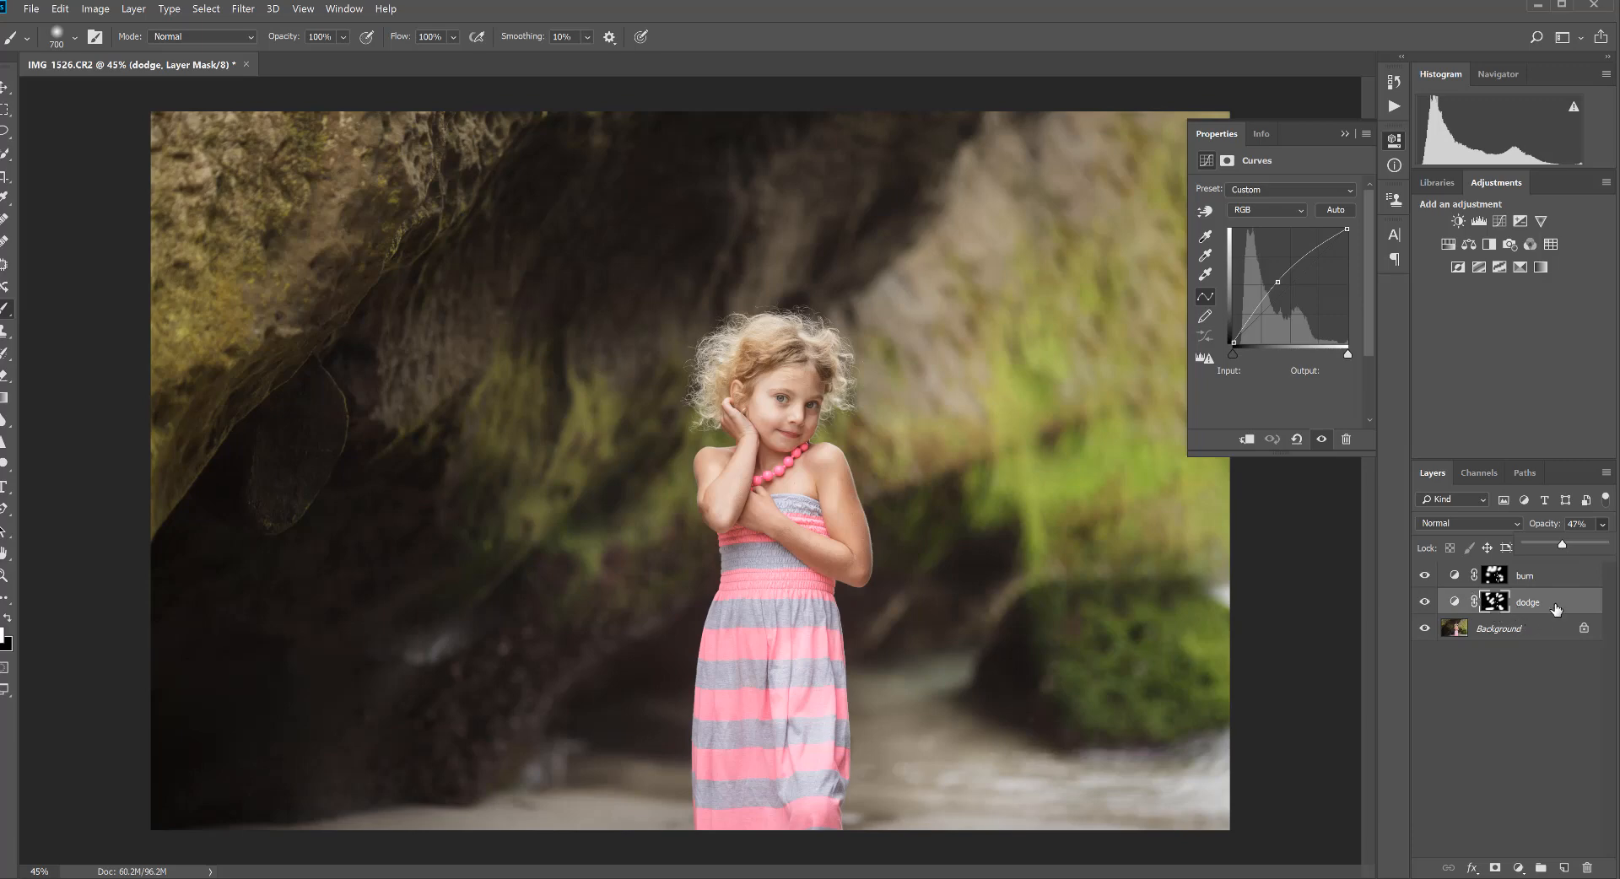
pyautogui.rightClick(1527, 603)
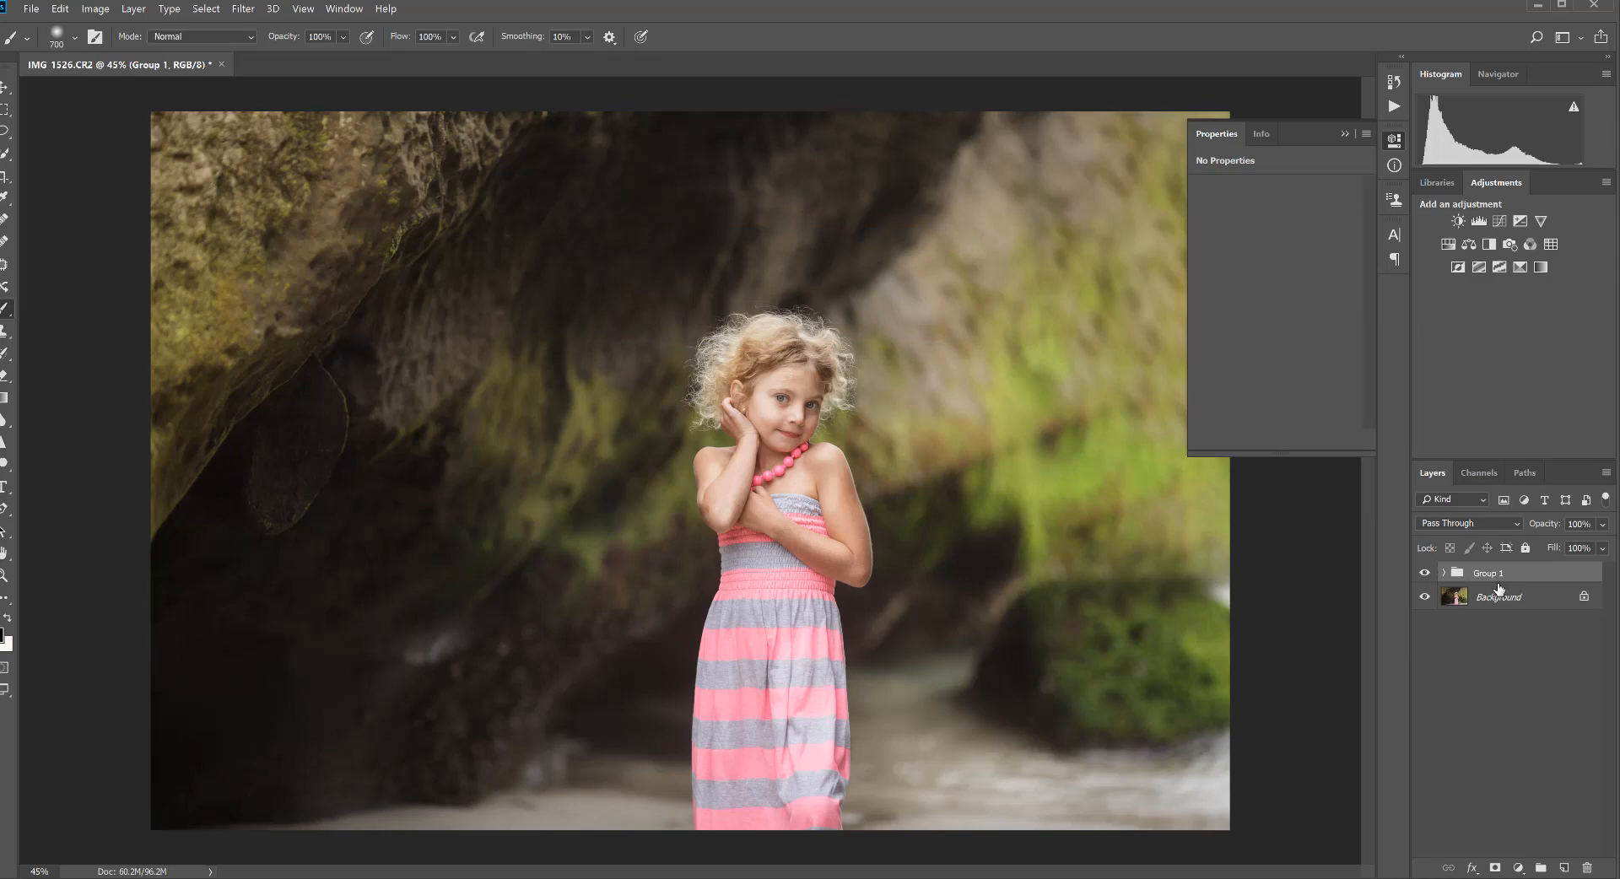
# Step: Select the new Group 1 and toggle its visibility to check the retouch
pyautogui.click(1425, 574)
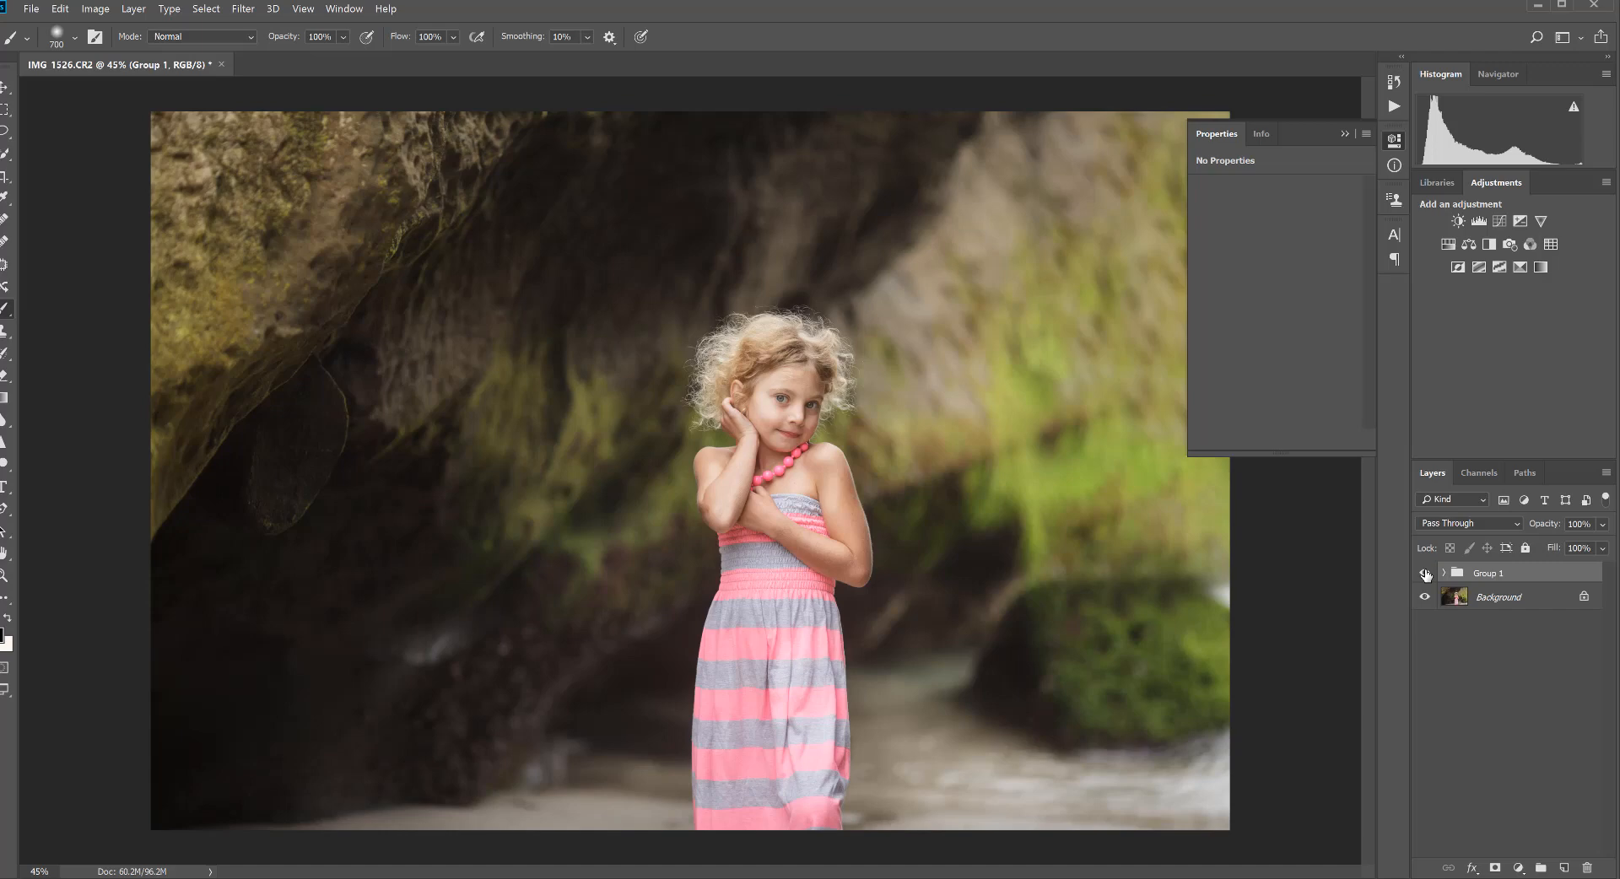
pyautogui.click(1425, 574)
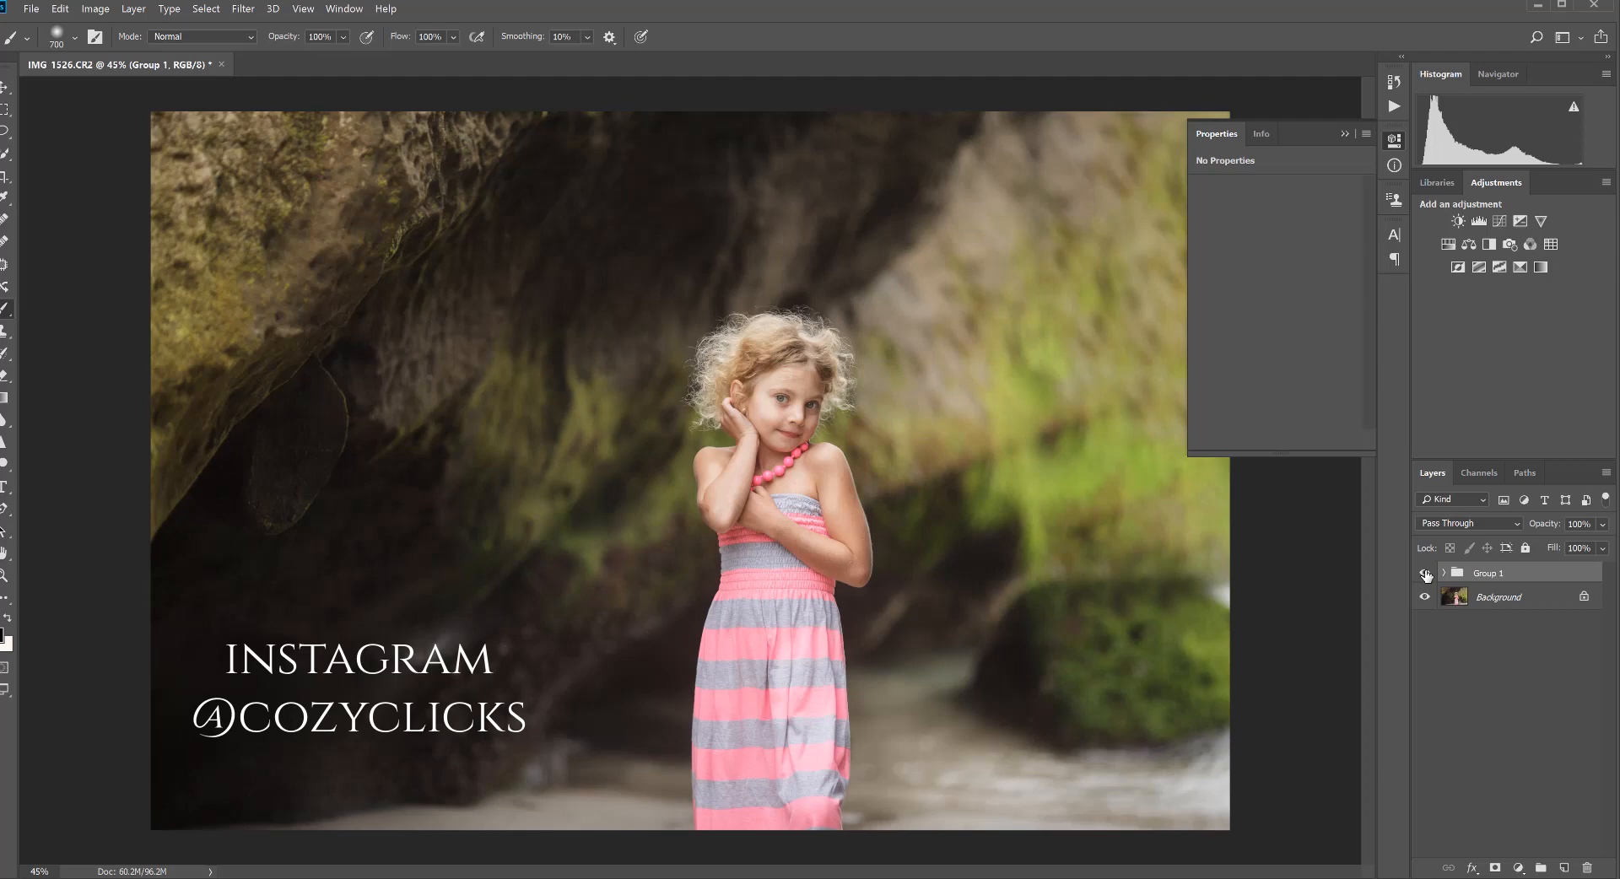
# Step: Switch Group 1's eye icon off and on to compare against the unedited photo
pyautogui.click(1425, 574)
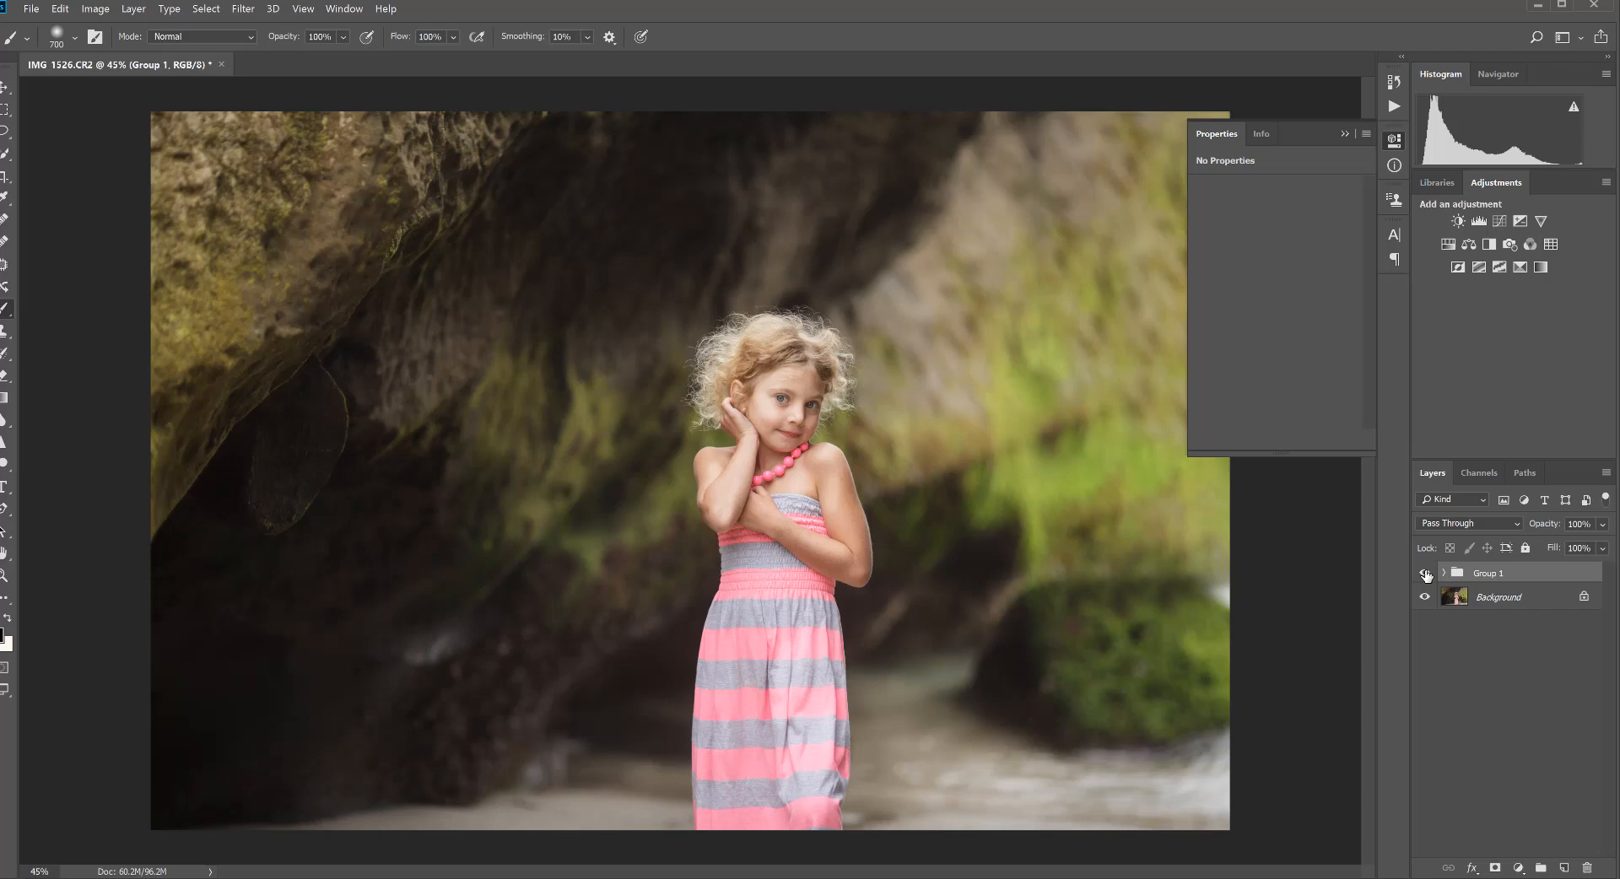
pyautogui.click(1425, 574)
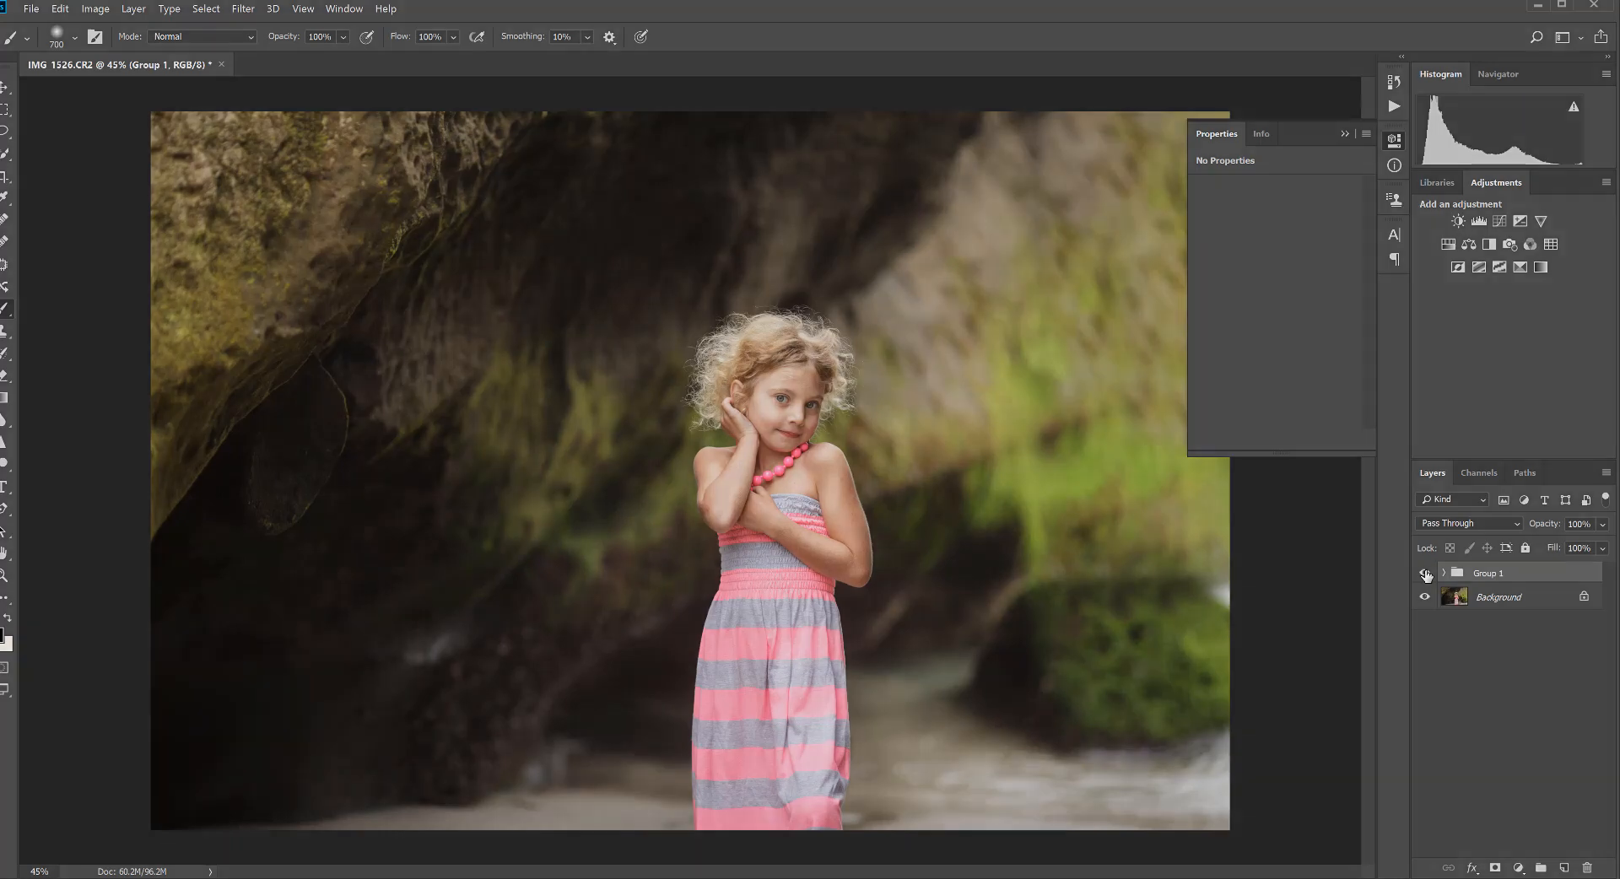